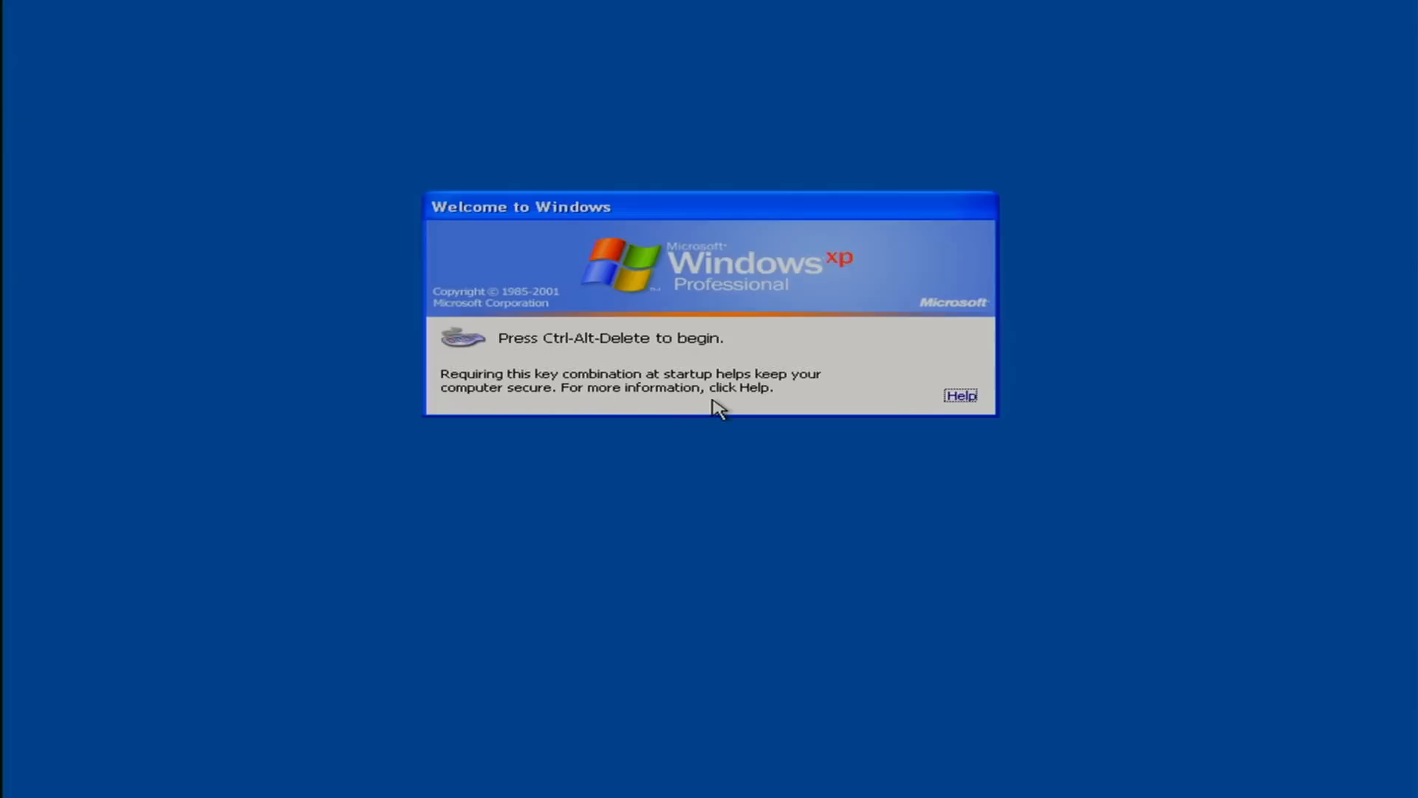
# Step: Press Ctrl+Alt+Delete at the Windows XP welcome screen to begin logging on
pyautogui.press('ctrl+alt+delete')
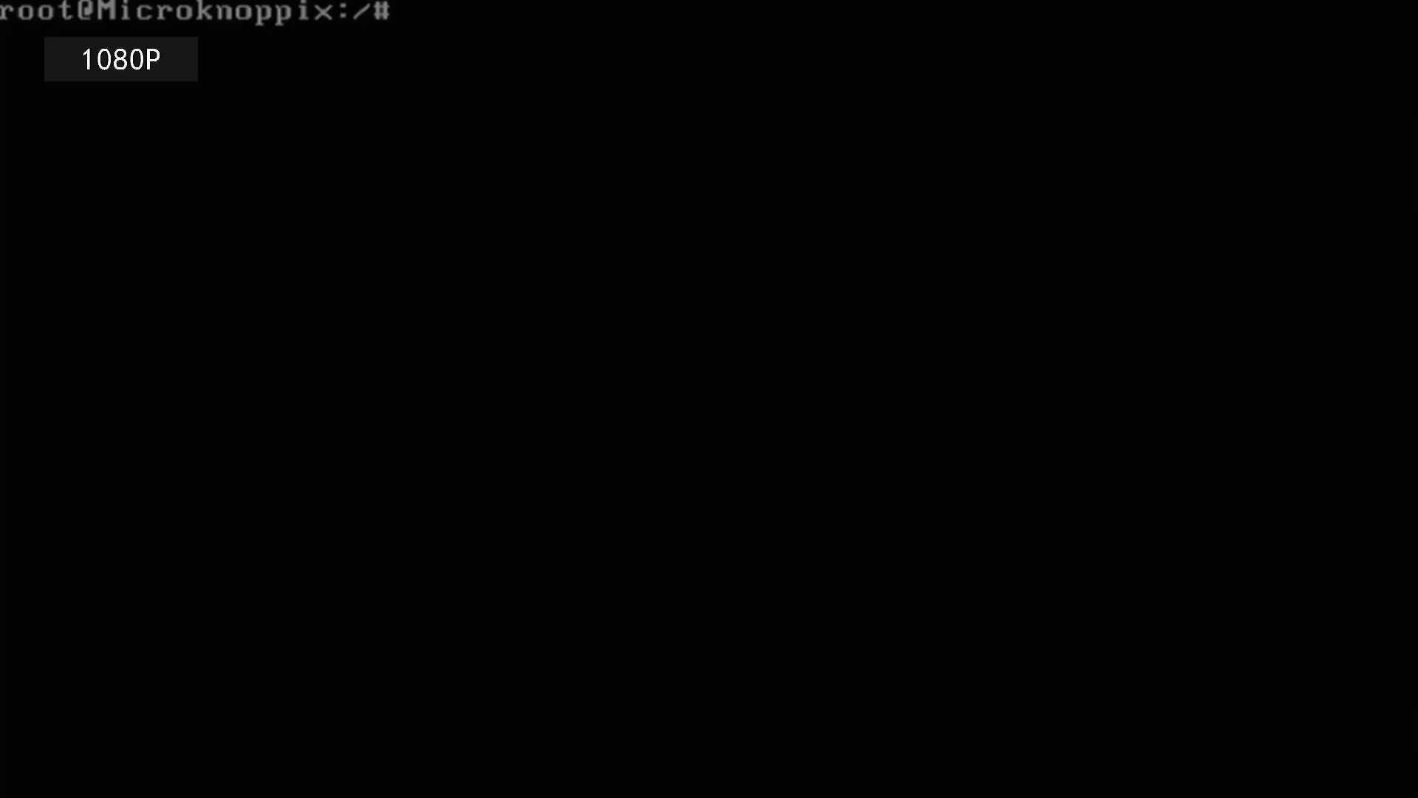
# Step: List disks with lsblk, then run chntpw on the SAM hive in WINDOWS/system32/config
pyautogui.write('lsblk')
pyautogui.write('cd /media/sda1')
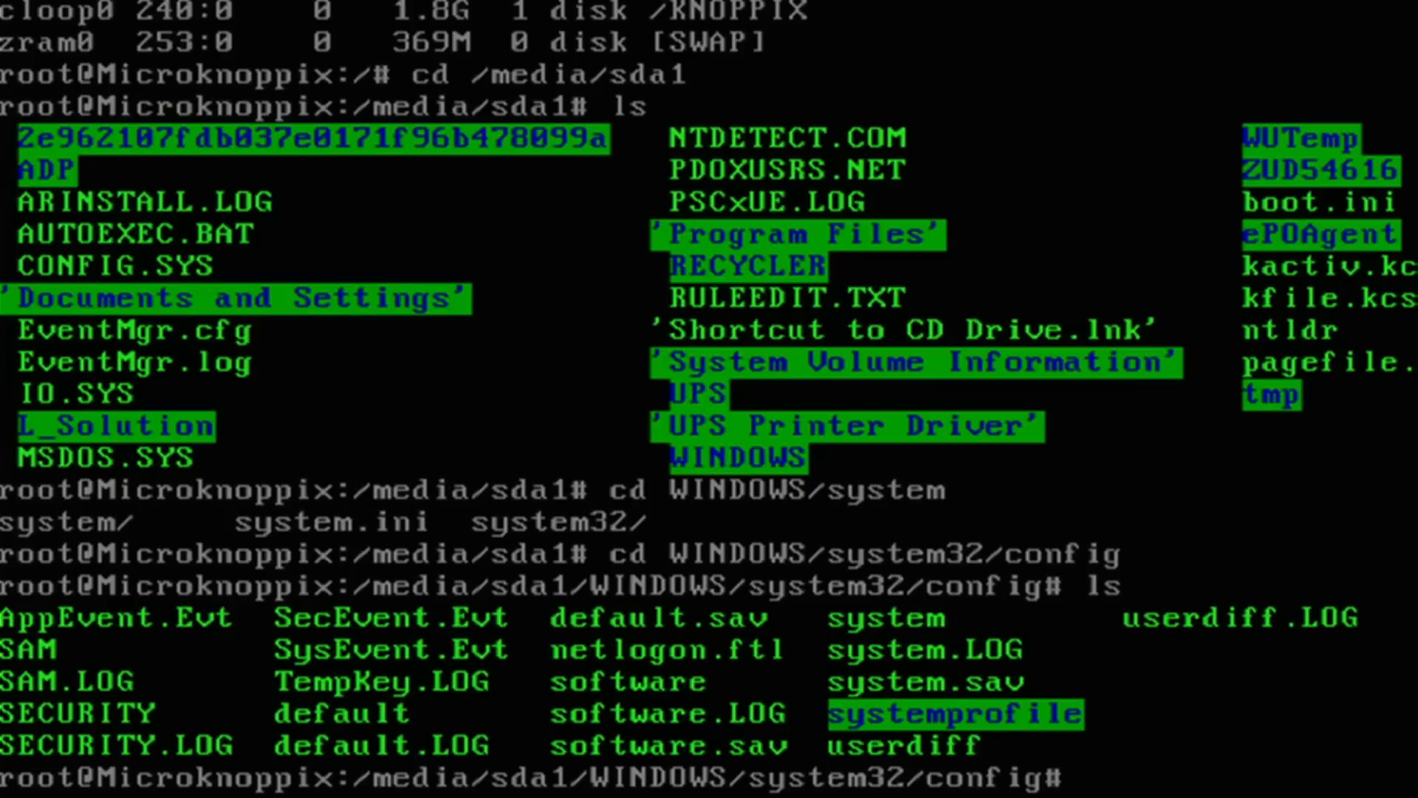
pyautogui.write('chntpw SAM')
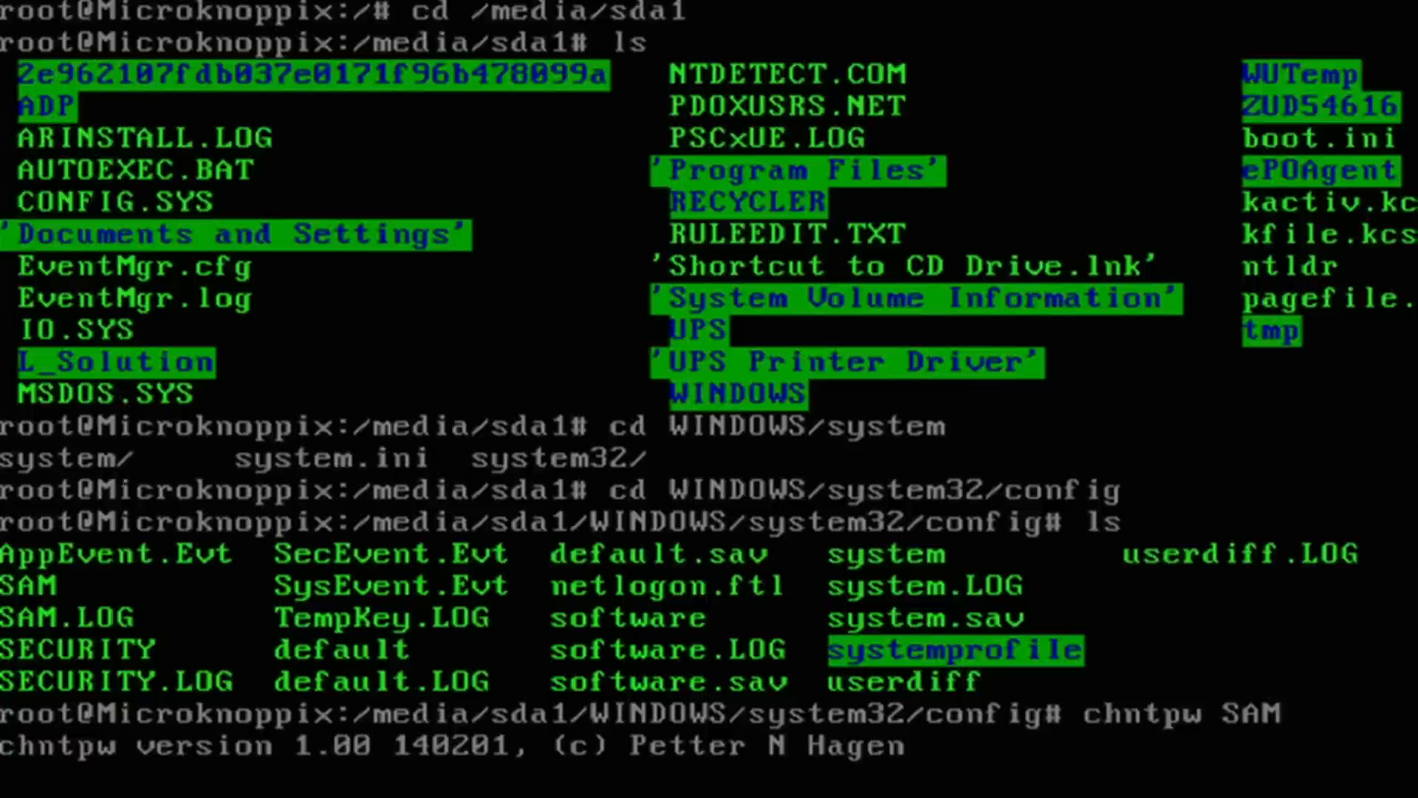
# Step: Inspect the Administrator account in chntpw, quit without changes, and reboot
pyautogui.press('Return')
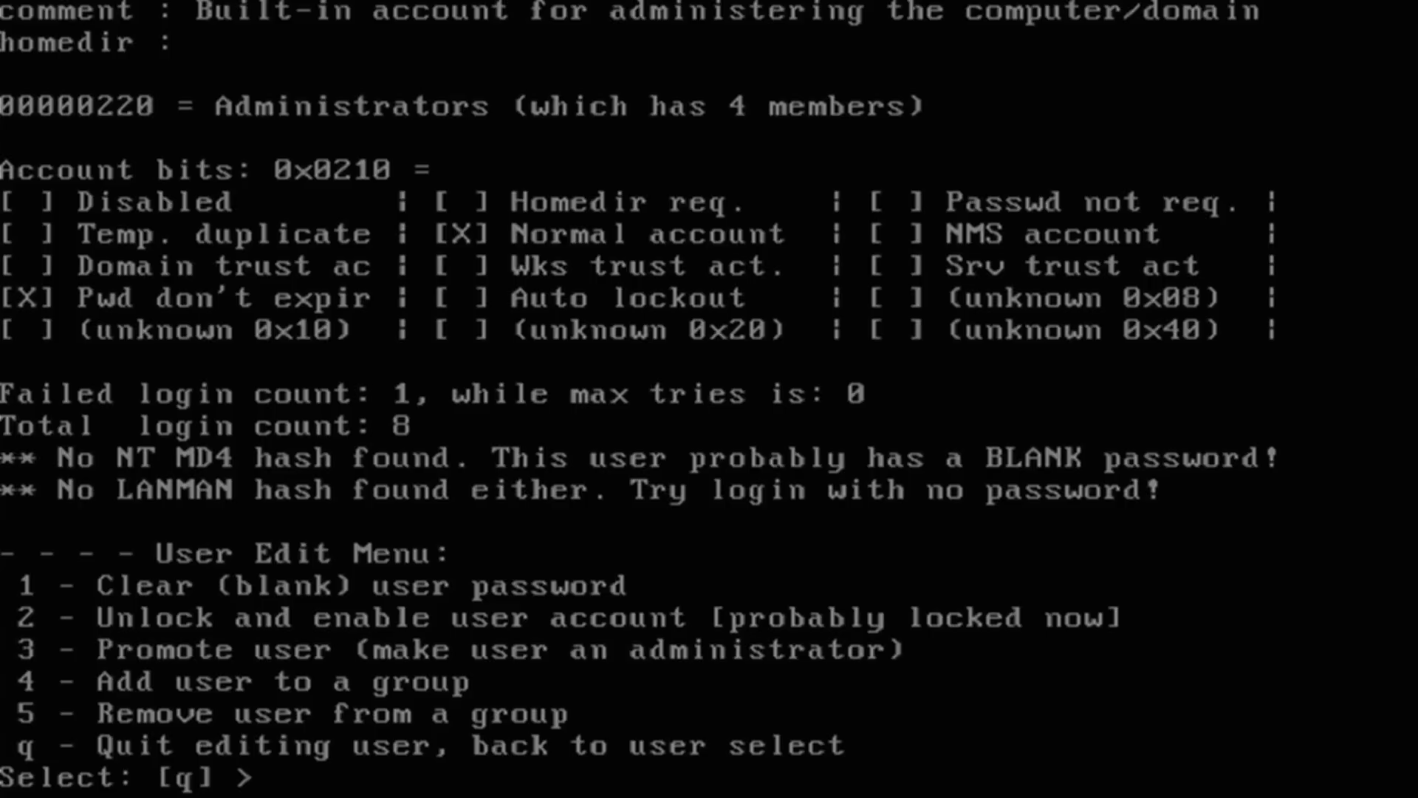
pyautogui.write('q] > q')
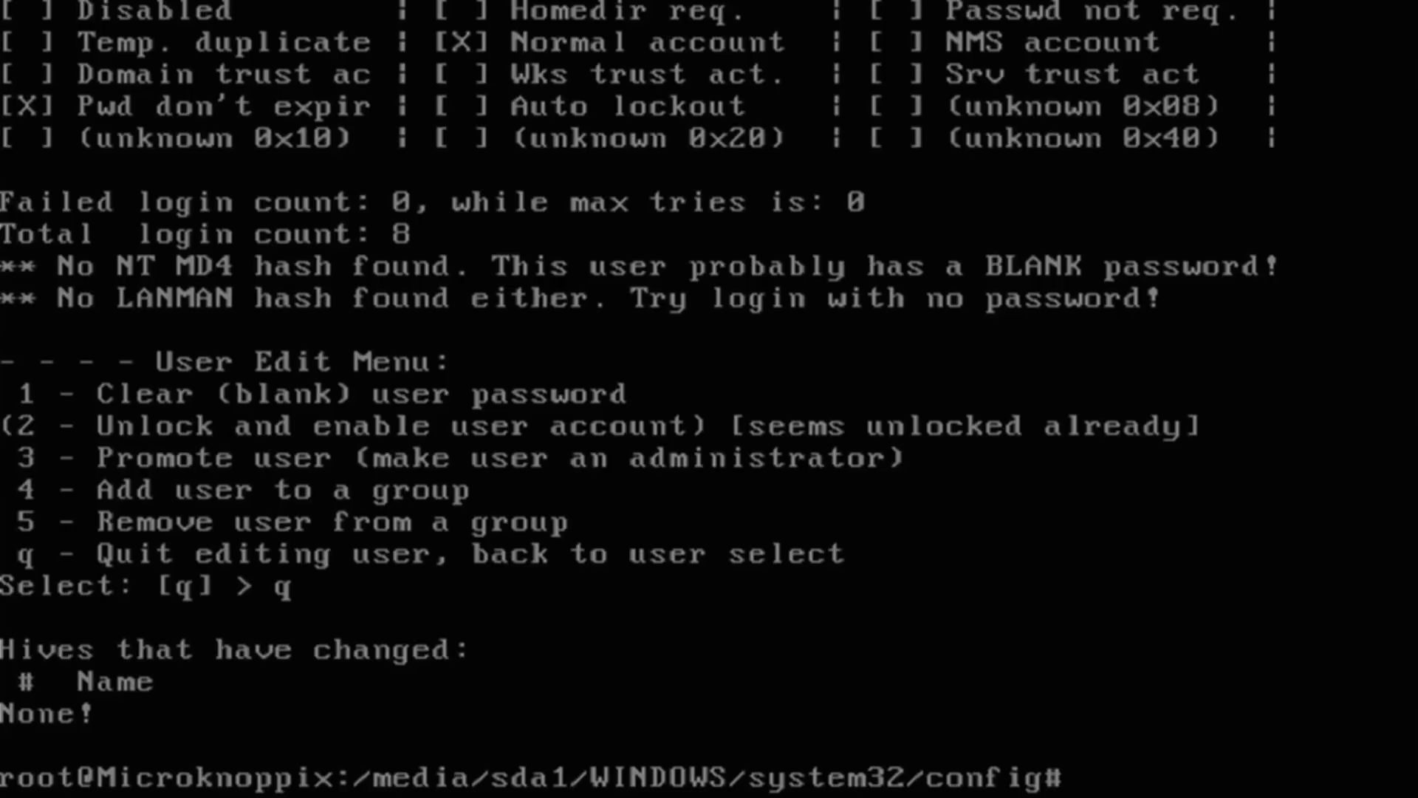
pyautogui.write('reboot')
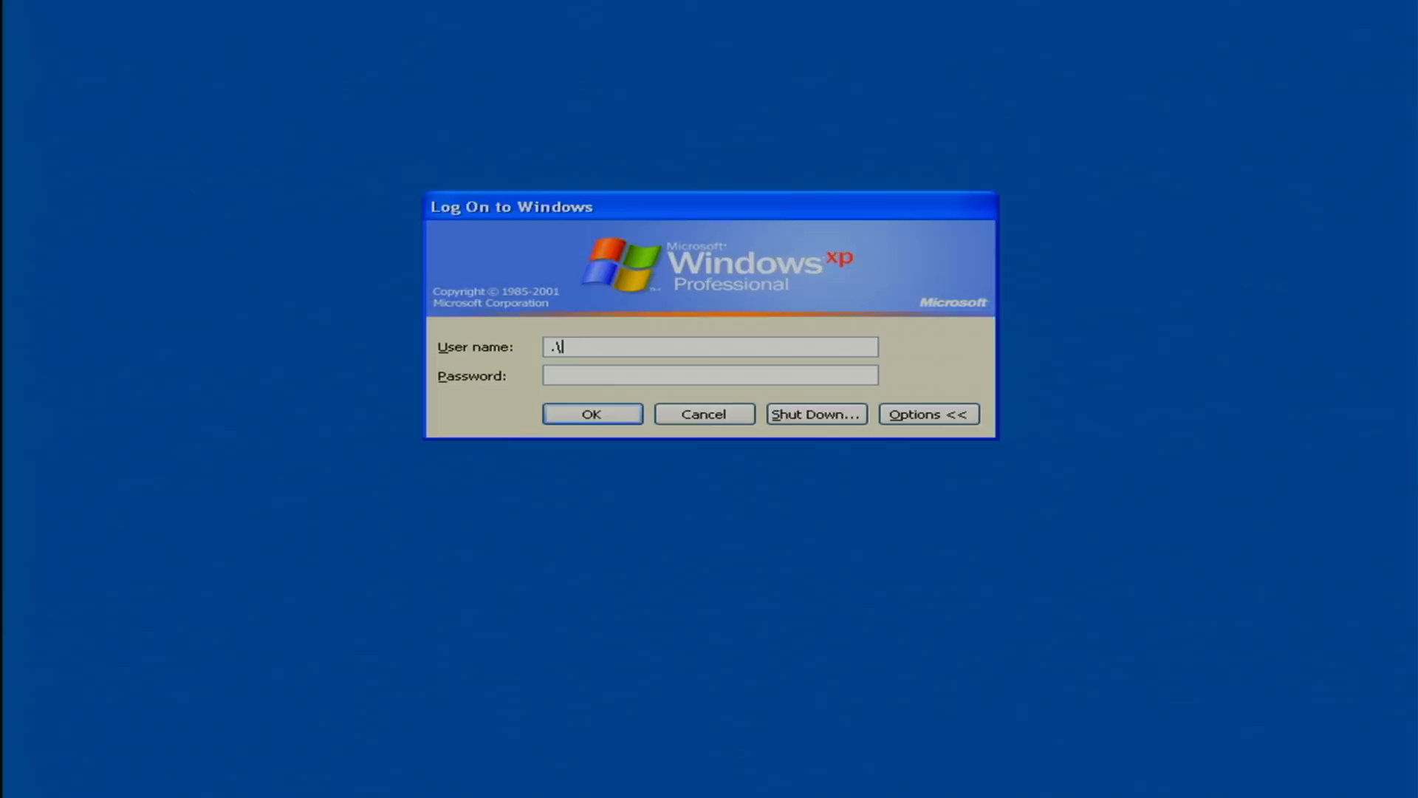
# Step: Log on as .\Administrator with a blank password
pyautogui.click(592, 414)
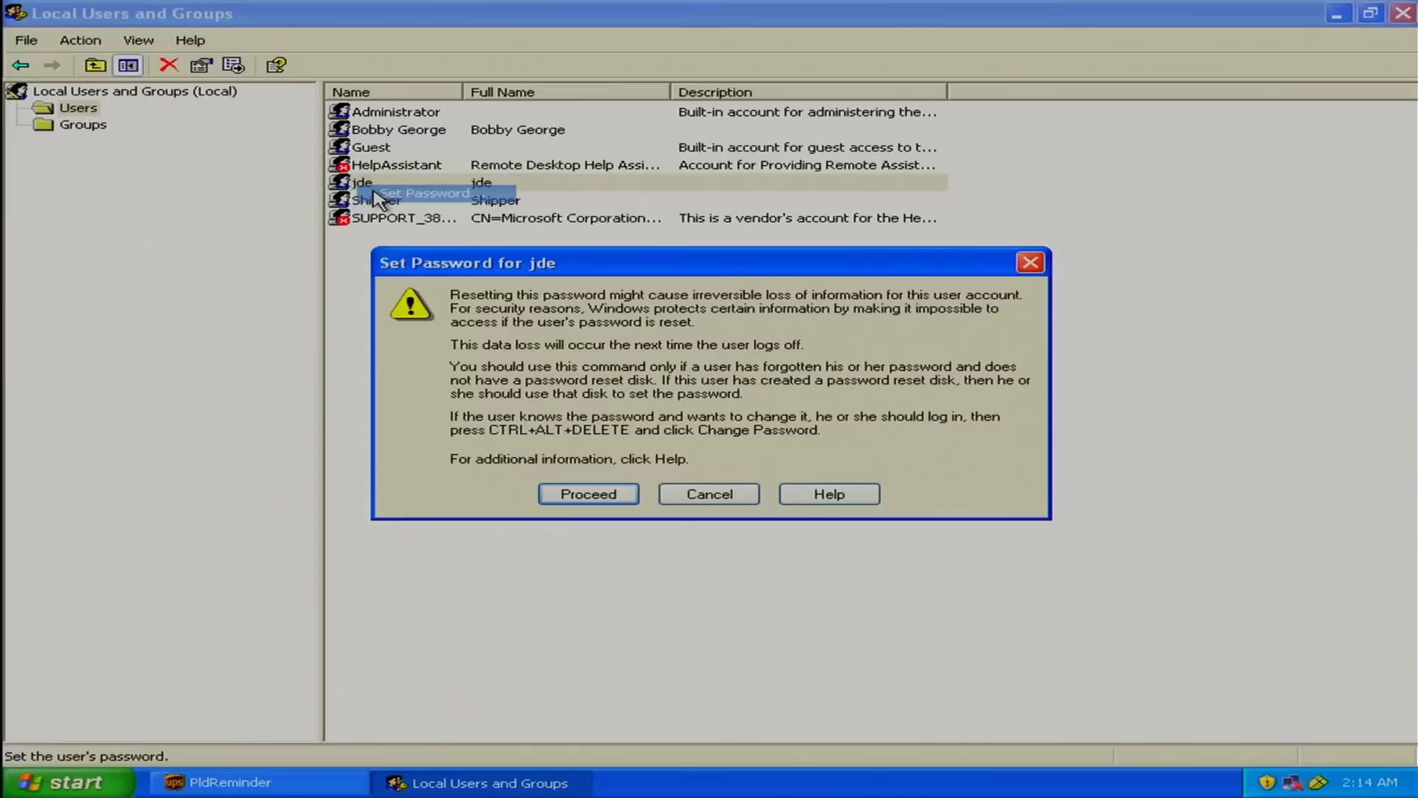
# Step: Set a new password for jde, accepting the data-loss warning
pyautogui.click(588, 494)
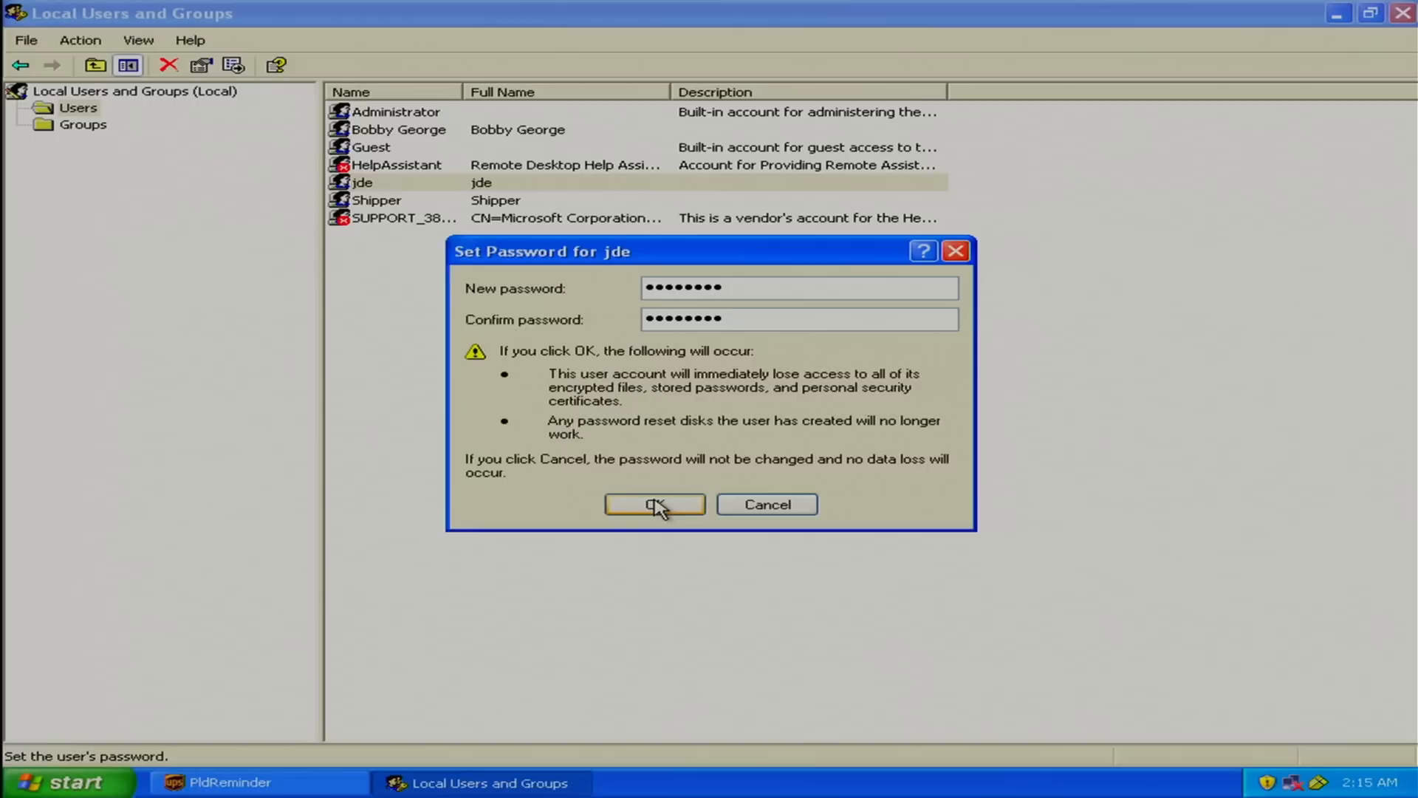
pyautogui.click(654, 504)
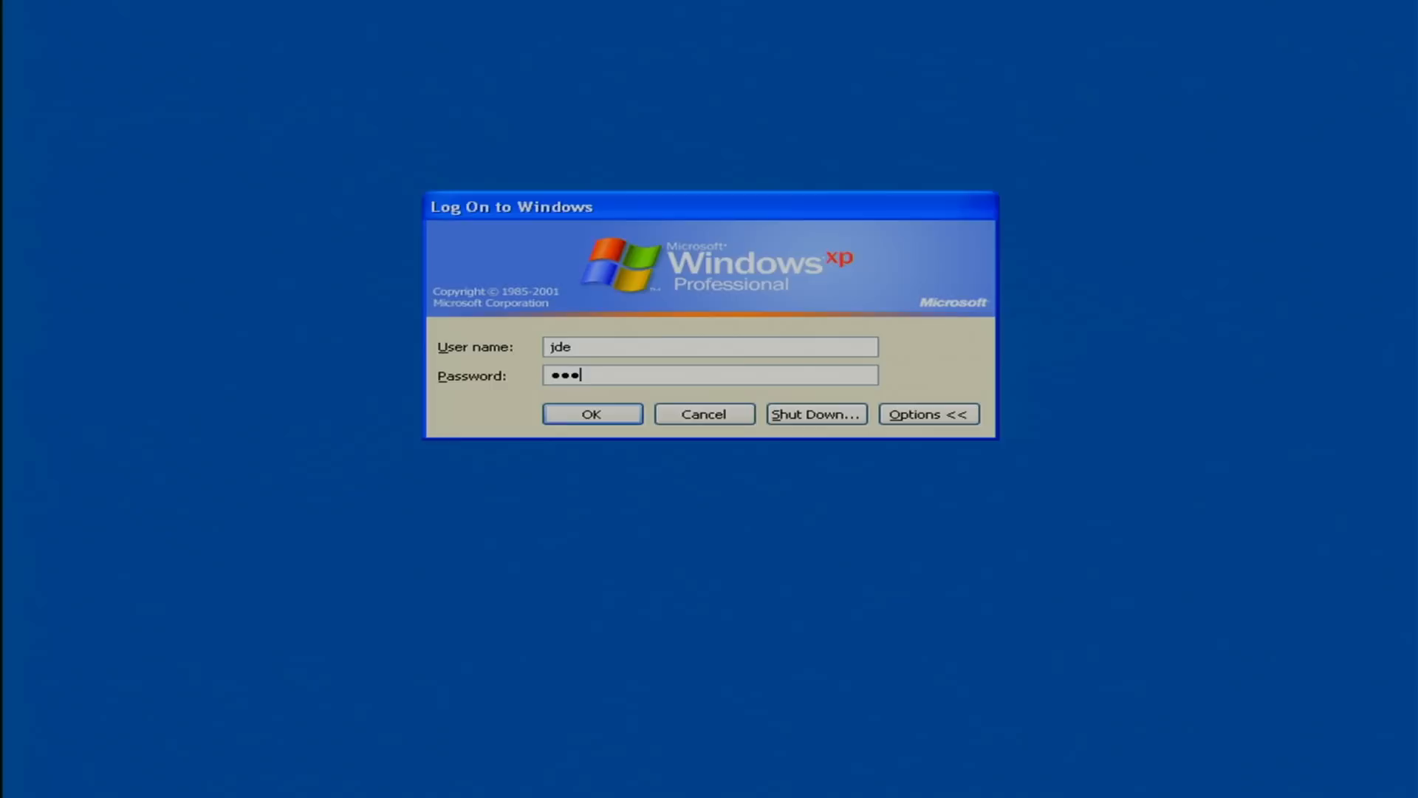
# Step: Log on as jde with the new password and dismiss the PldReminder database error
pyautogui.click(591, 414)
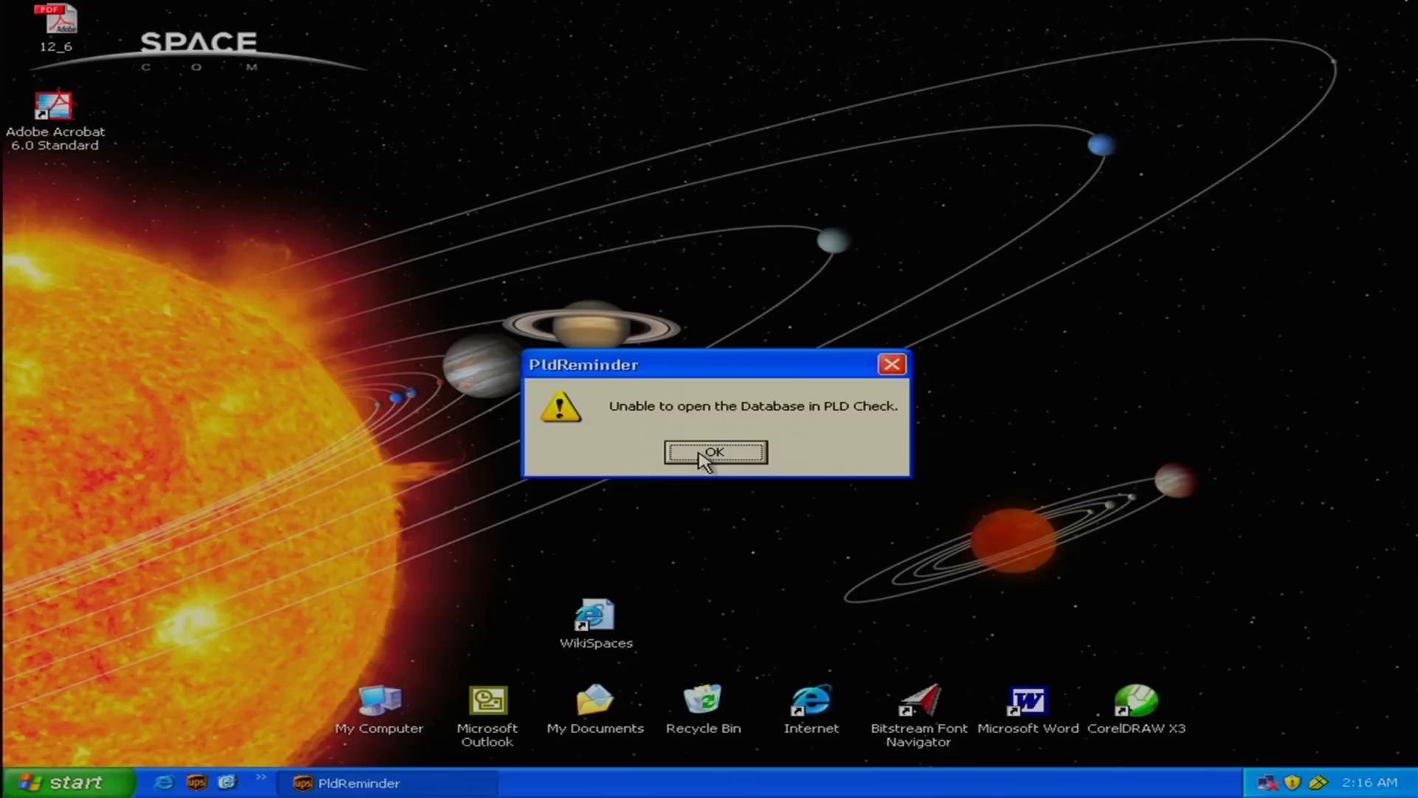
pyautogui.click(71, 781)
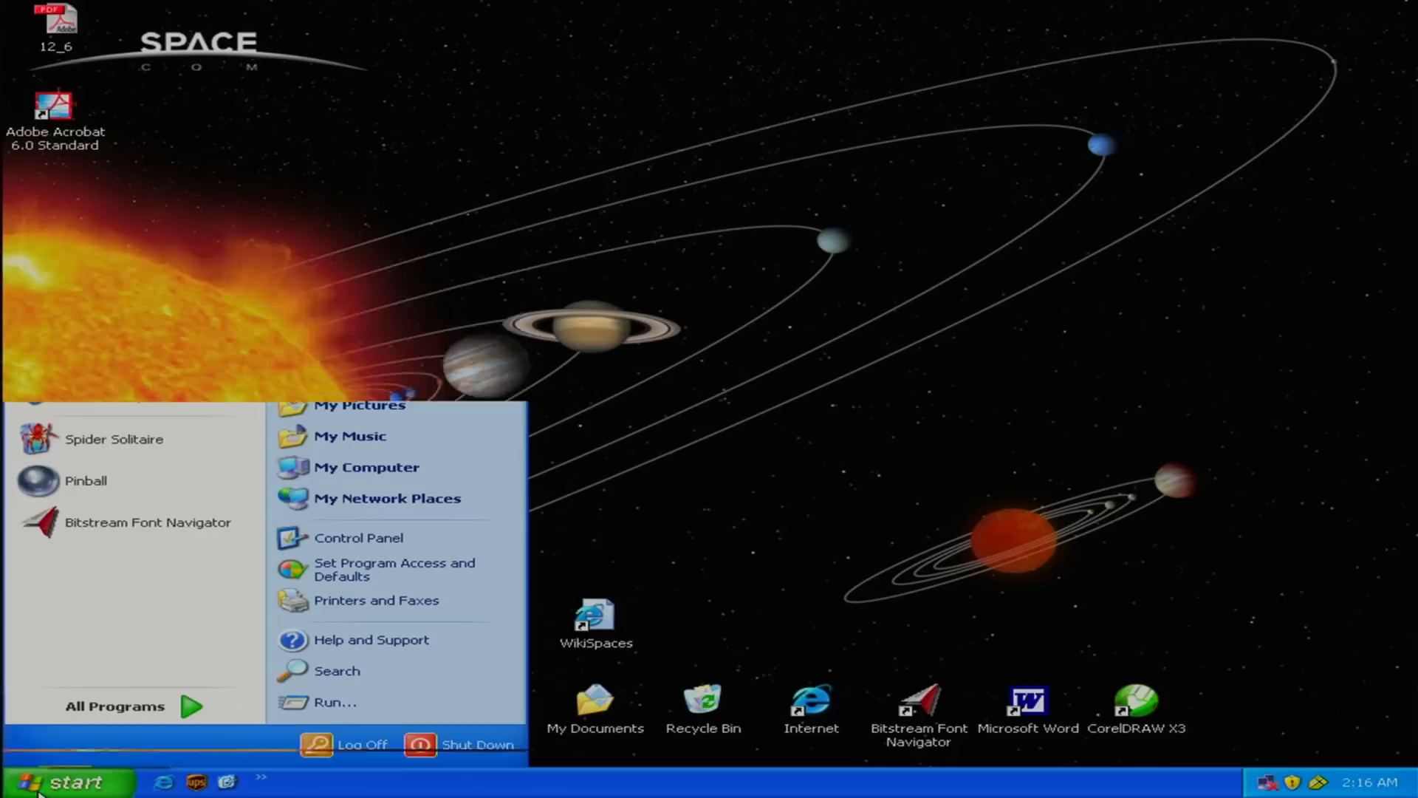
# Step: Open All Programs in the Start menu to reach Belarc Advisor
pyautogui.click(114, 707)
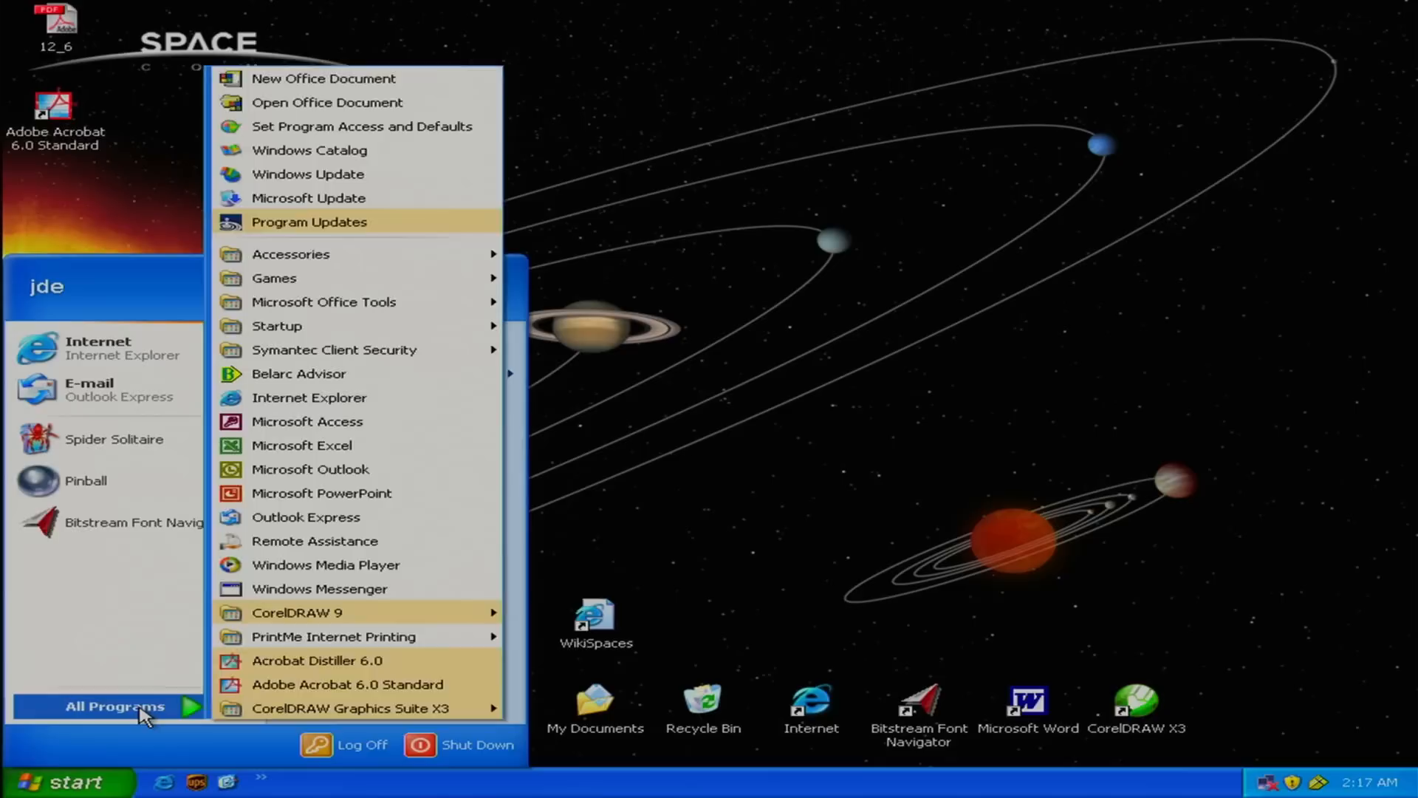
pyautogui.moveTo(209, 715)
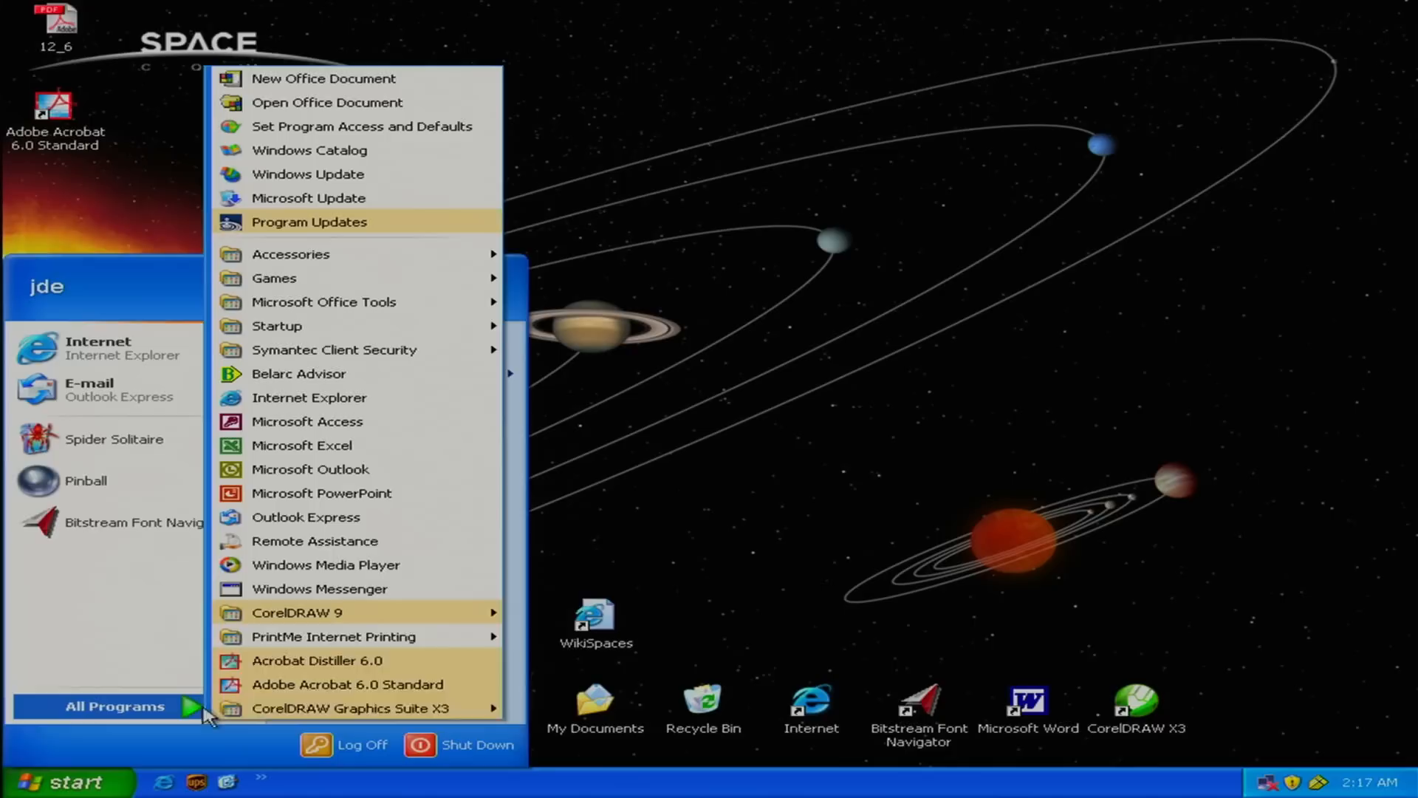
pyautogui.moveTo(317, 278)
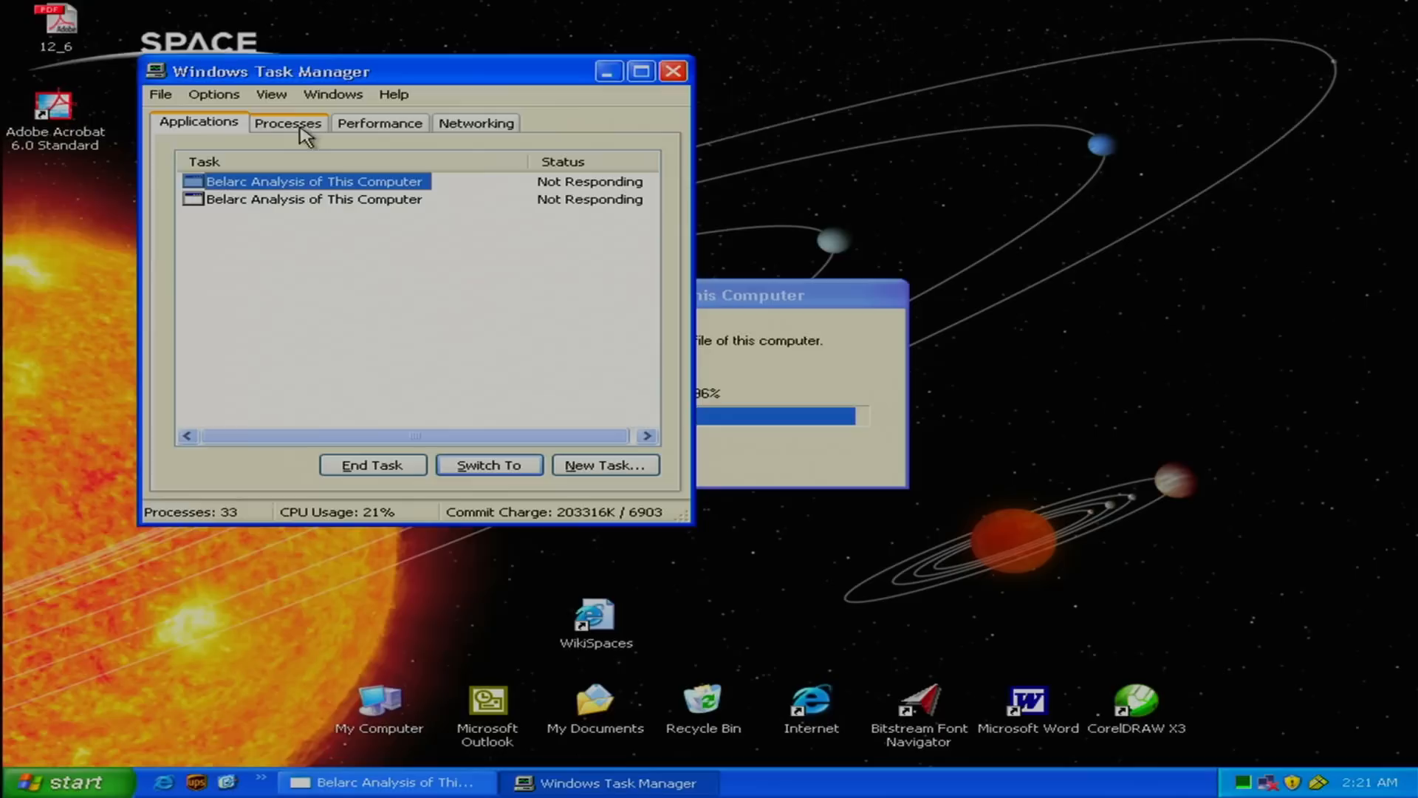
# Step: Review the running processes in Task Manager, then close it
pyautogui.click(287, 123)
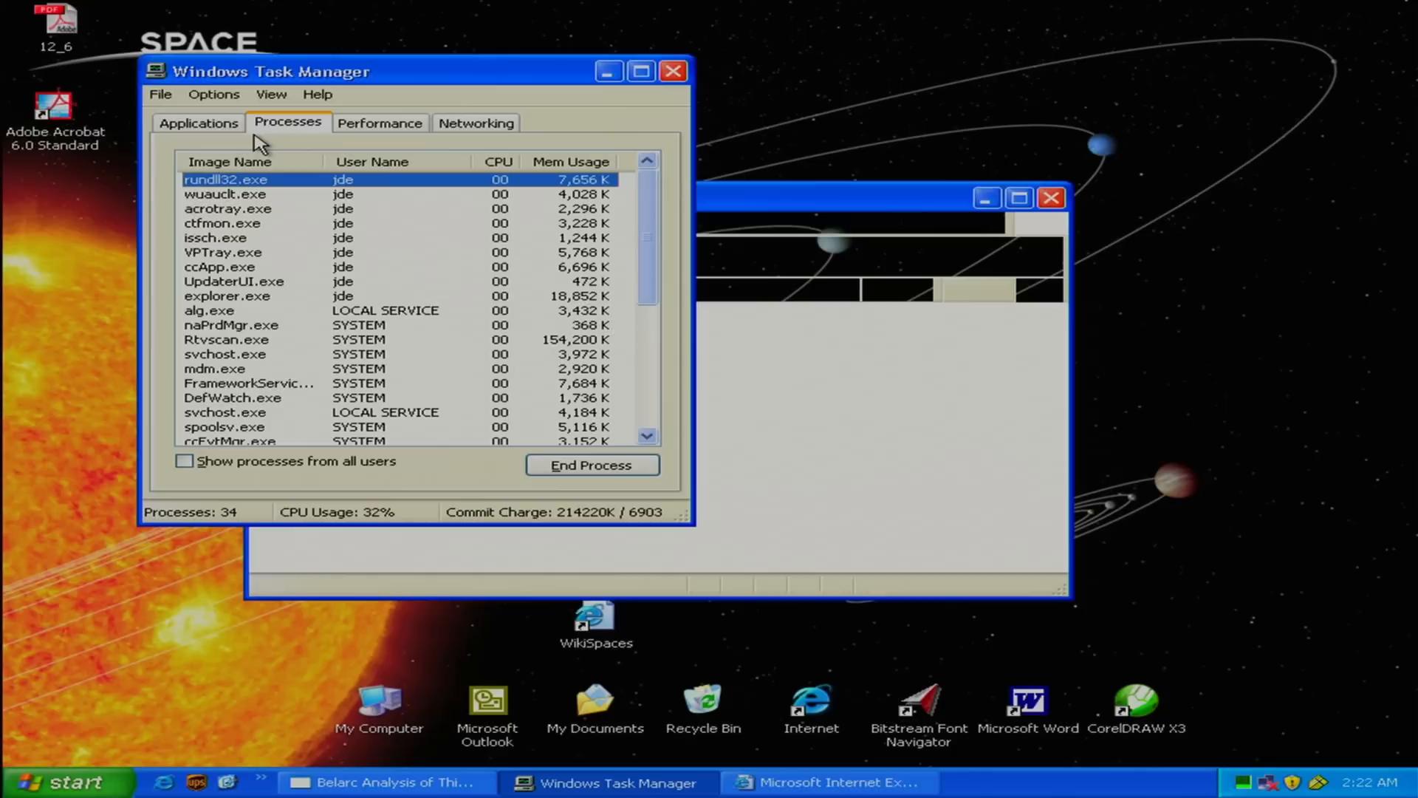
pyautogui.click(673, 71)
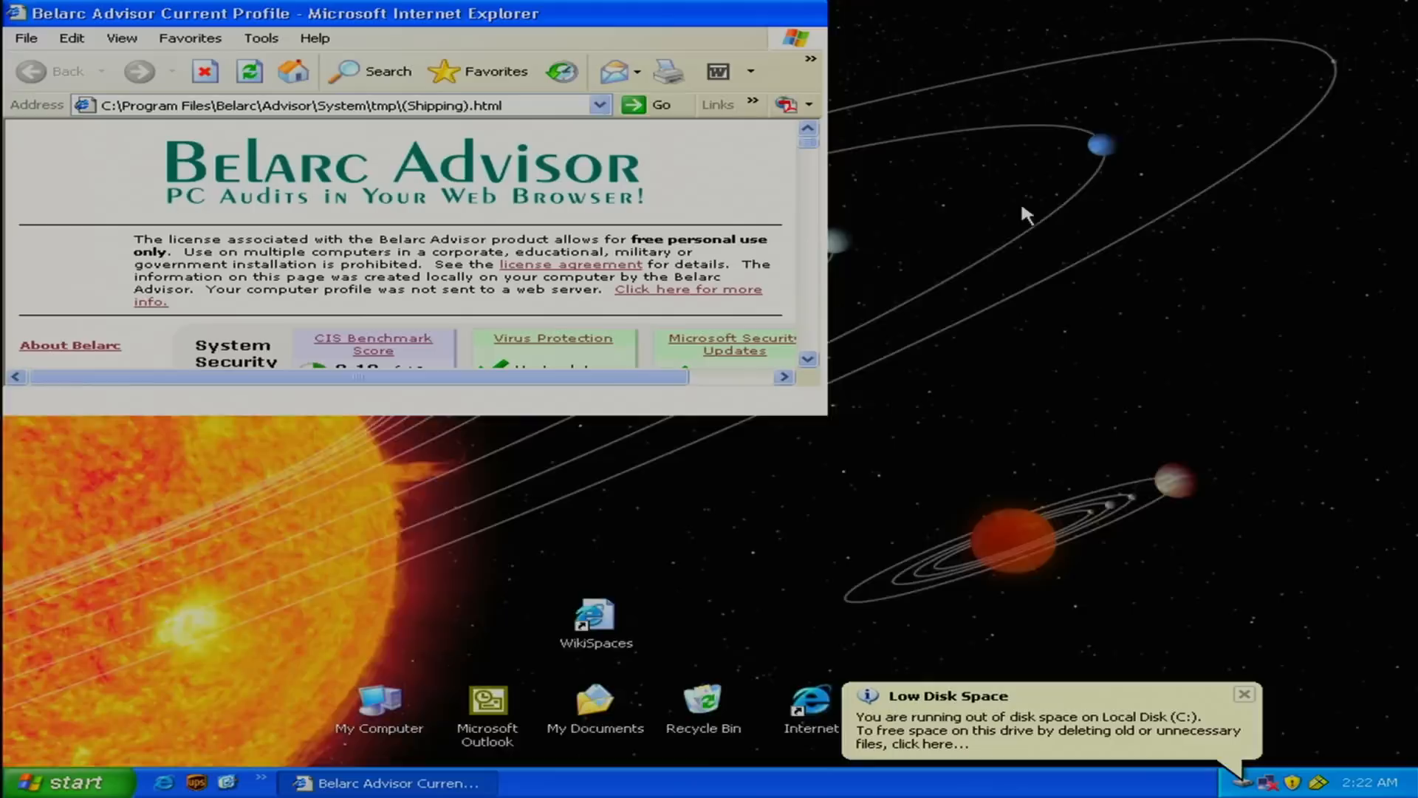
# Step: Maximize the Belarc Advisor report and scroll down to the installed hotfixes
pyautogui.click(1371, 13)
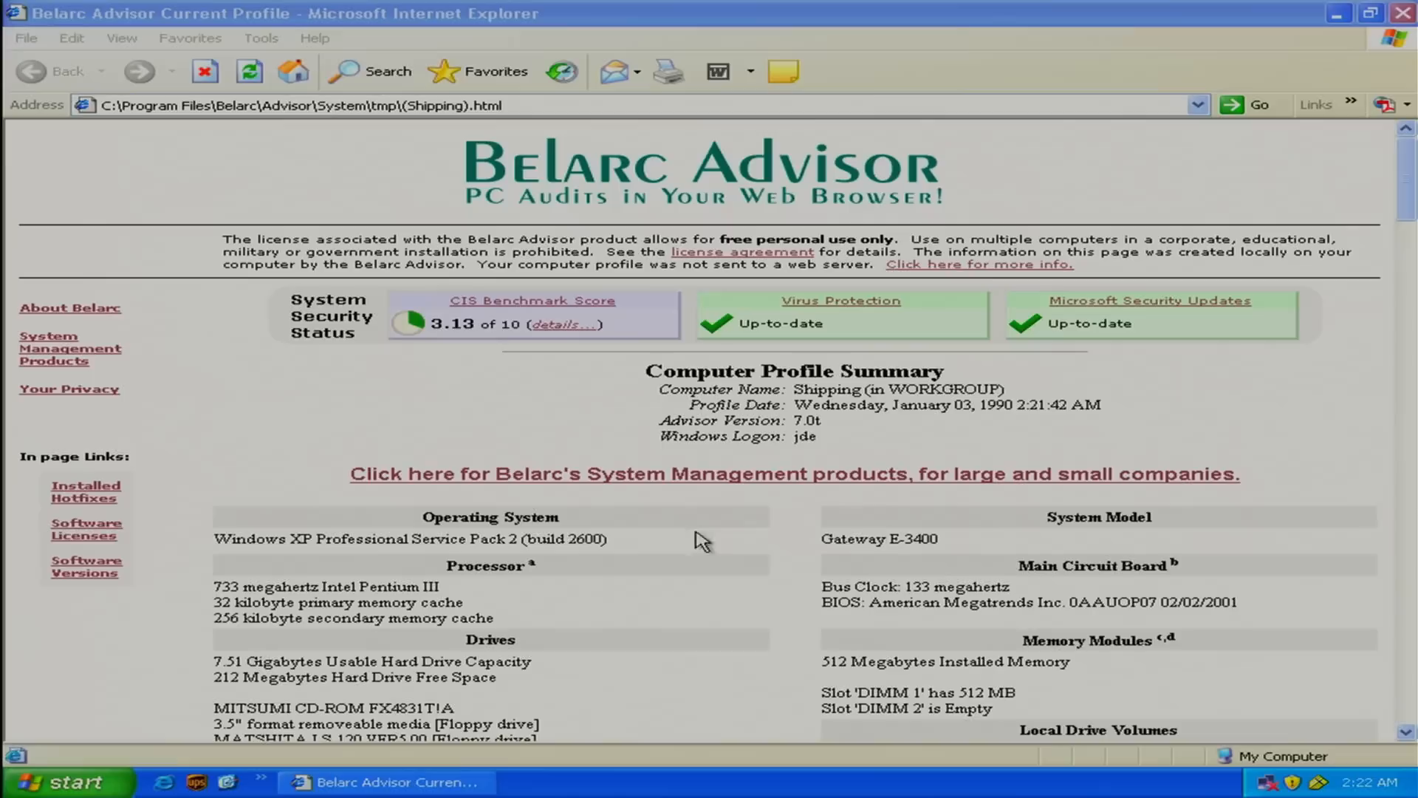
pyautogui.scroll(-3)
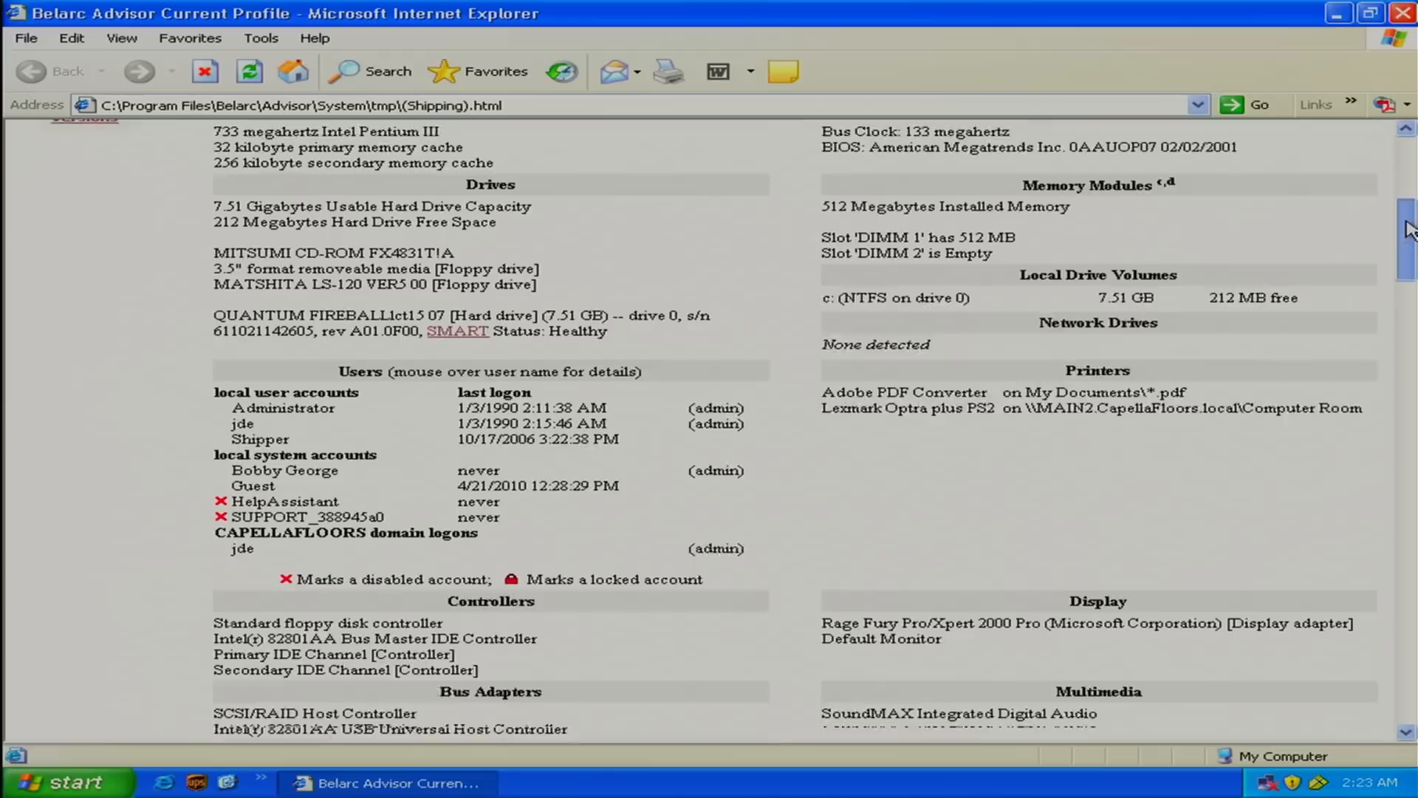
pyautogui.scroll(-3)
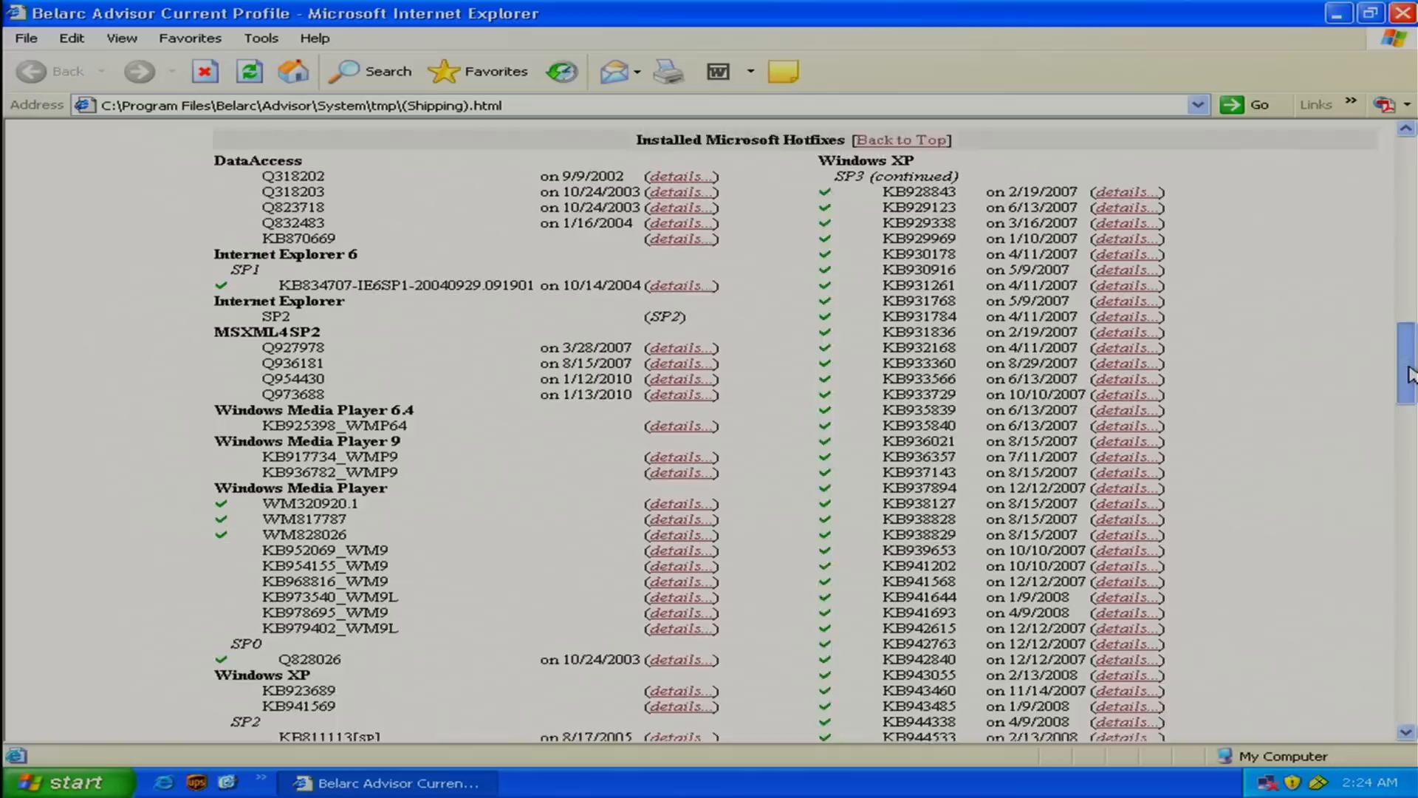
pyautogui.scroll(-3)
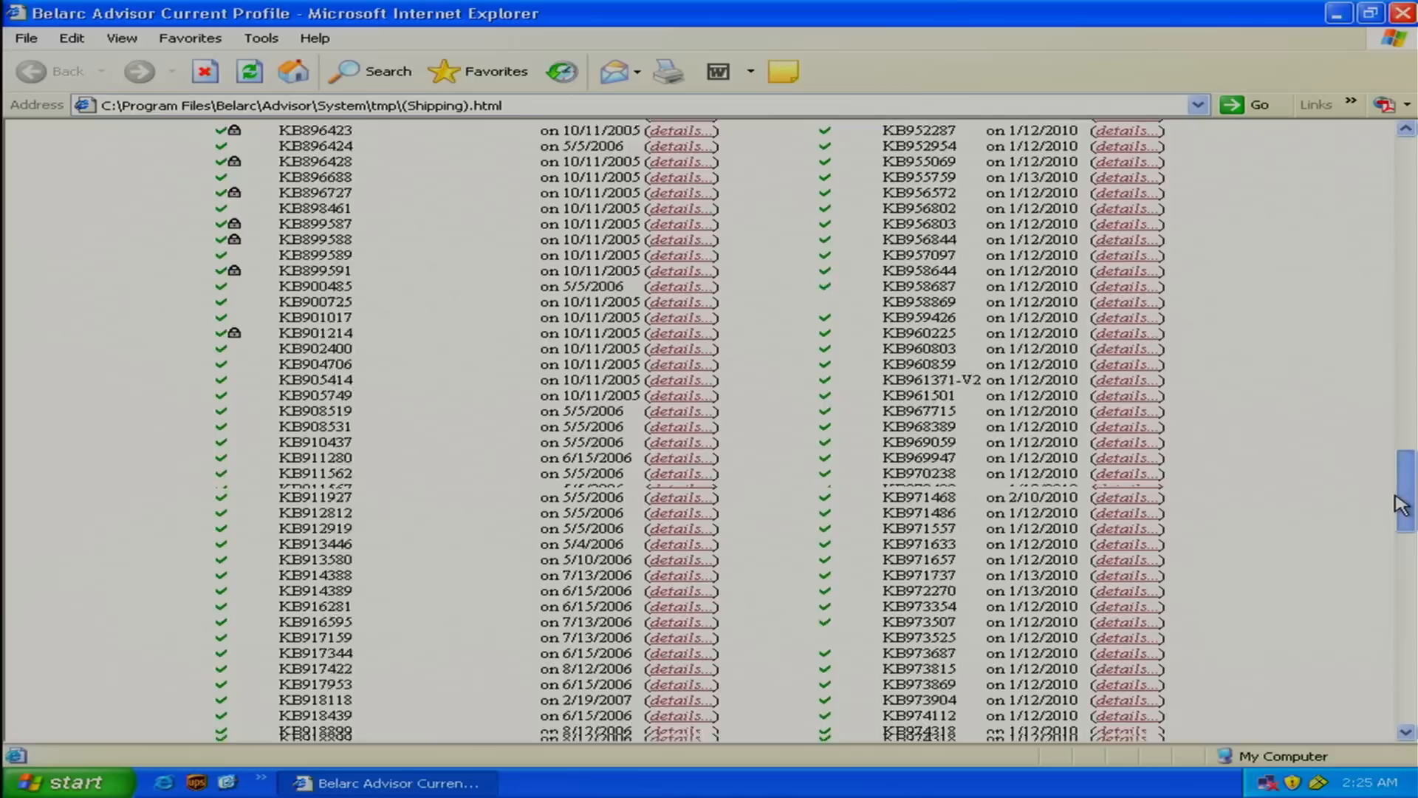
pyautogui.scroll(-3)
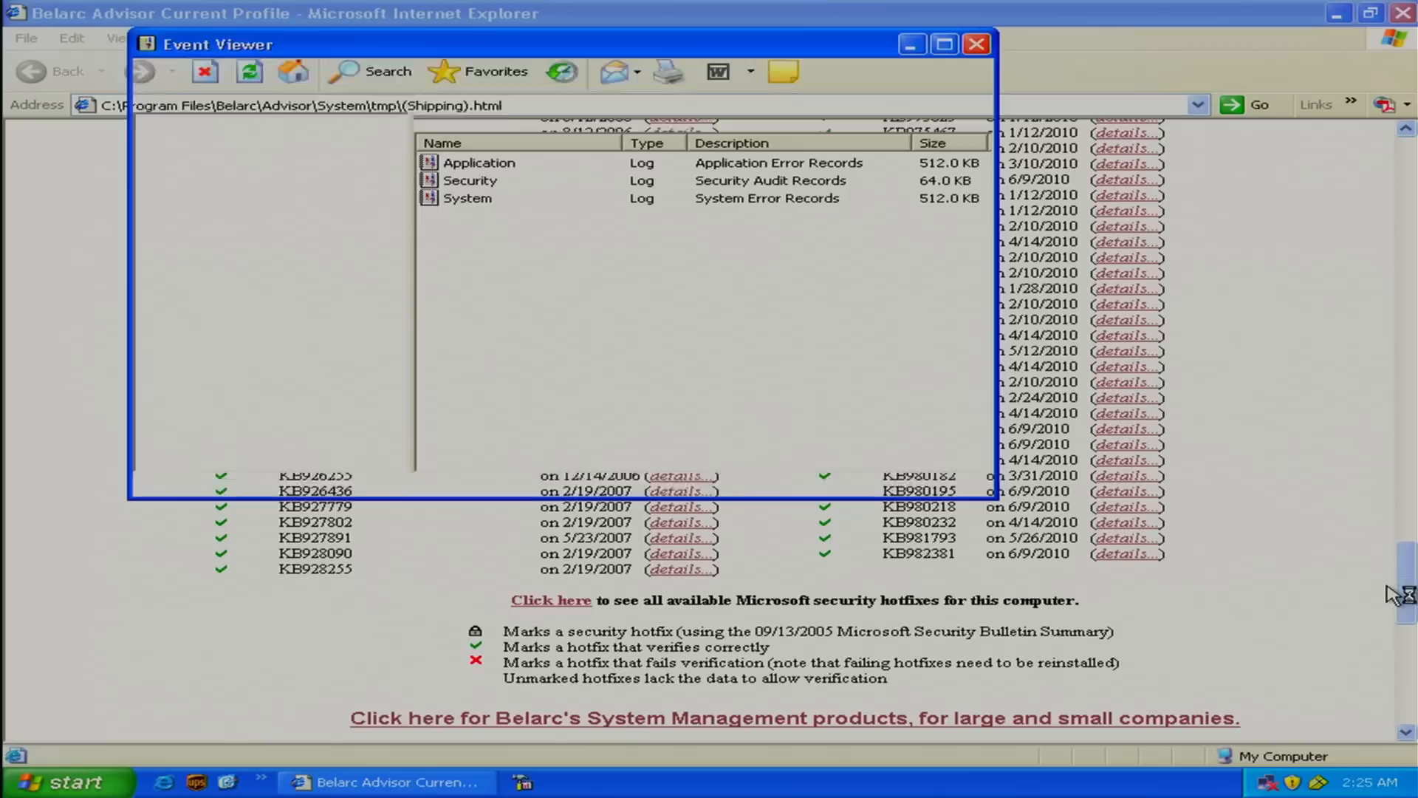
# Step: Close Event Viewer and Internet Explorer, then start Microsoft Word
pyautogui.click(82, 141)
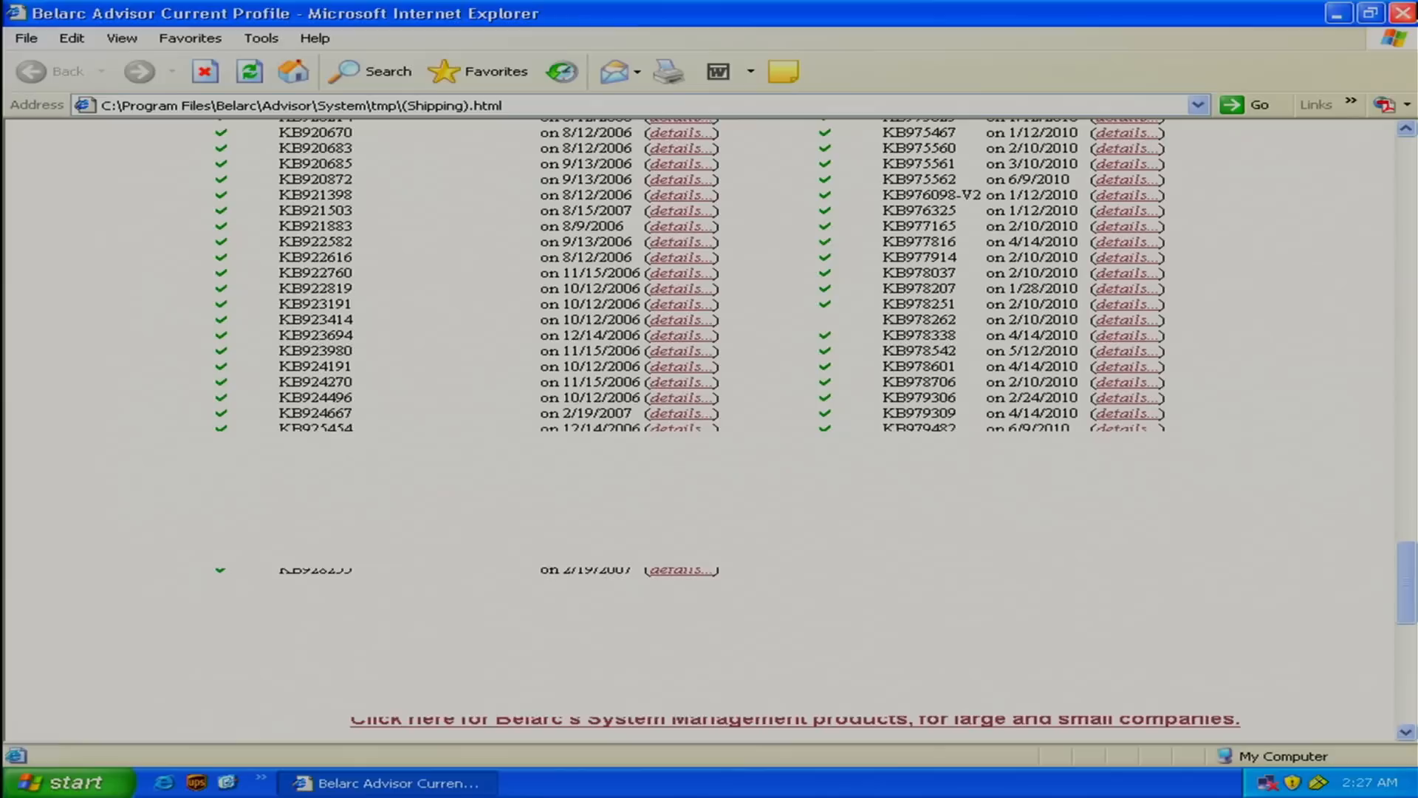
pyautogui.click(389, 782)
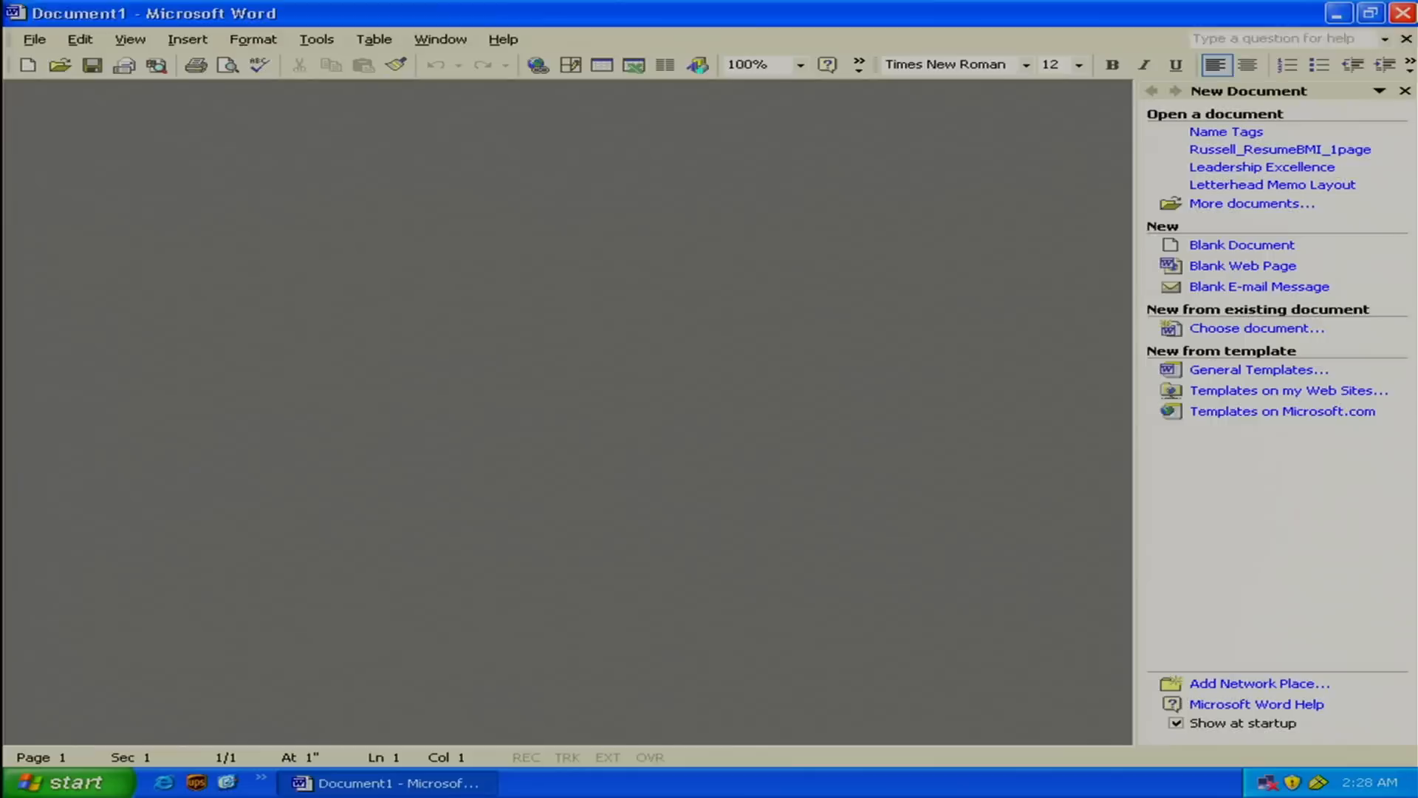
# Step: Close Word and open Local Disk (C:) from My Computer
pyautogui.click(68, 782)
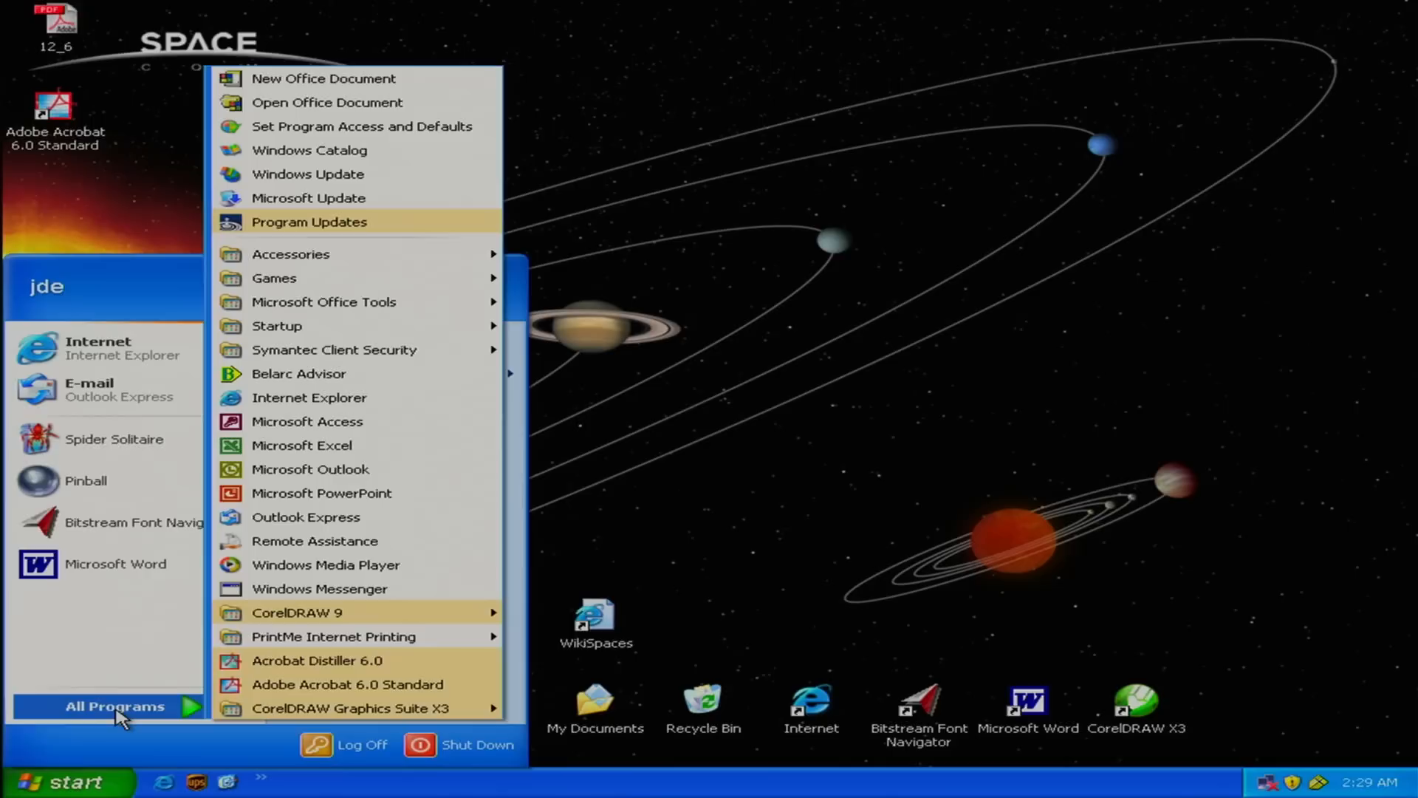
pyautogui.moveTo(353, 708)
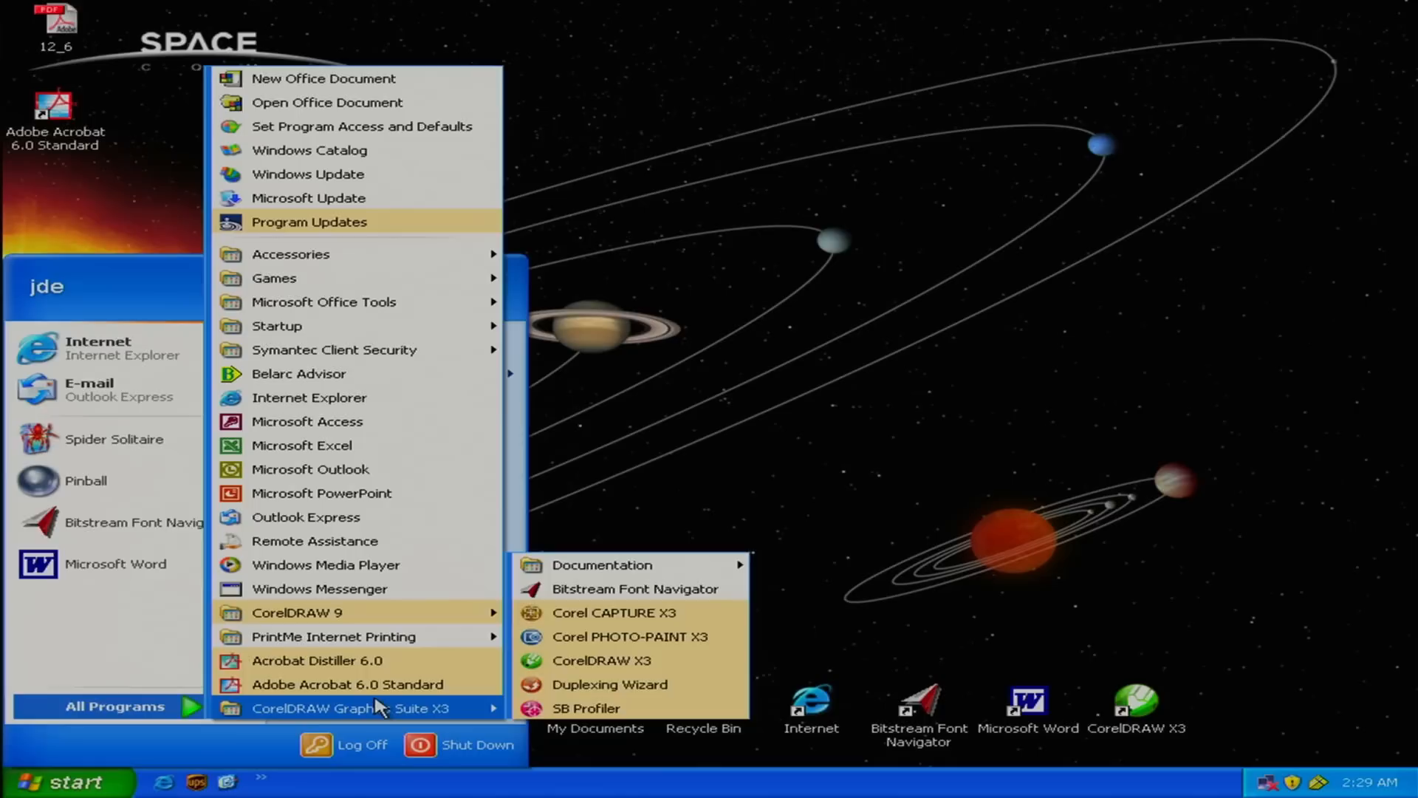
pyautogui.moveTo(461, 710)
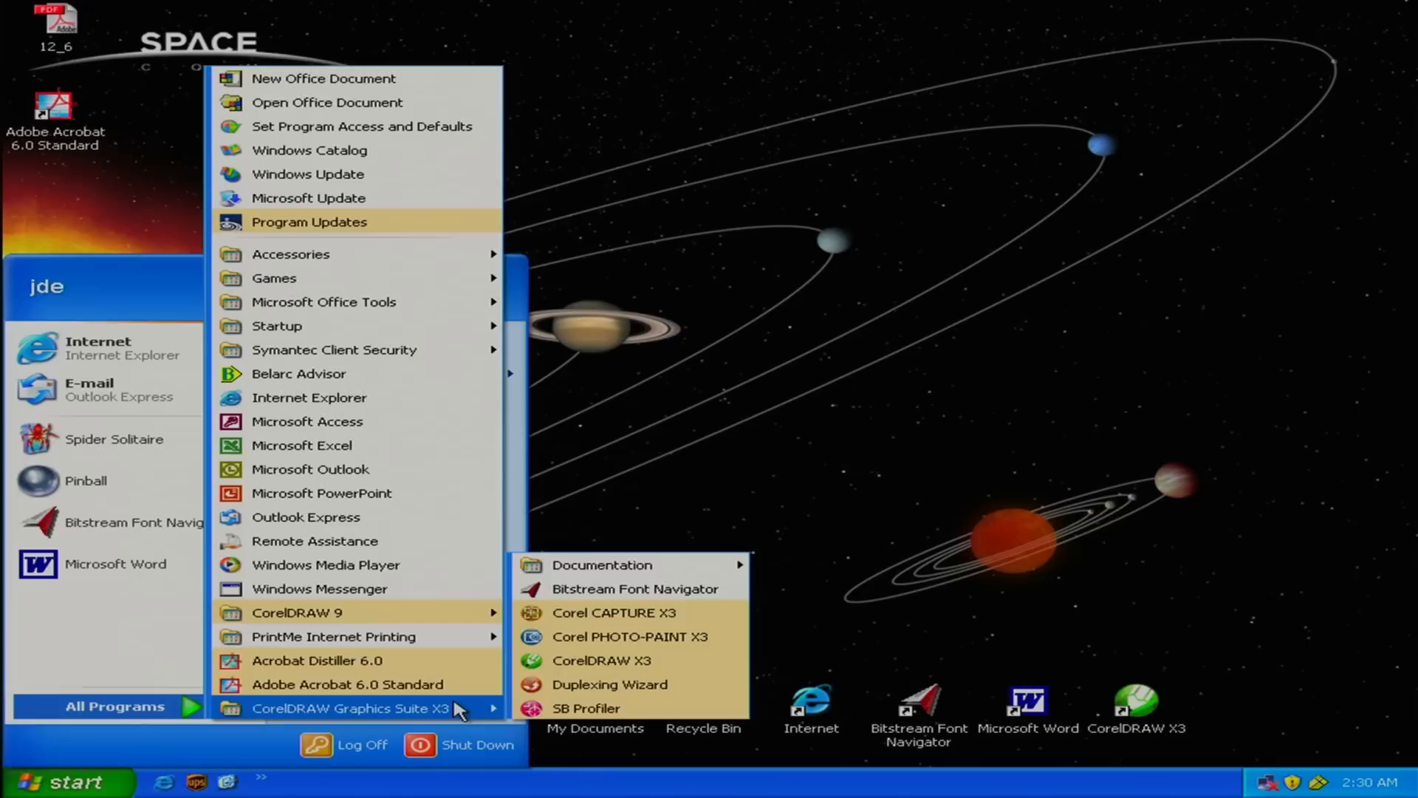
pyautogui.click(600, 660)
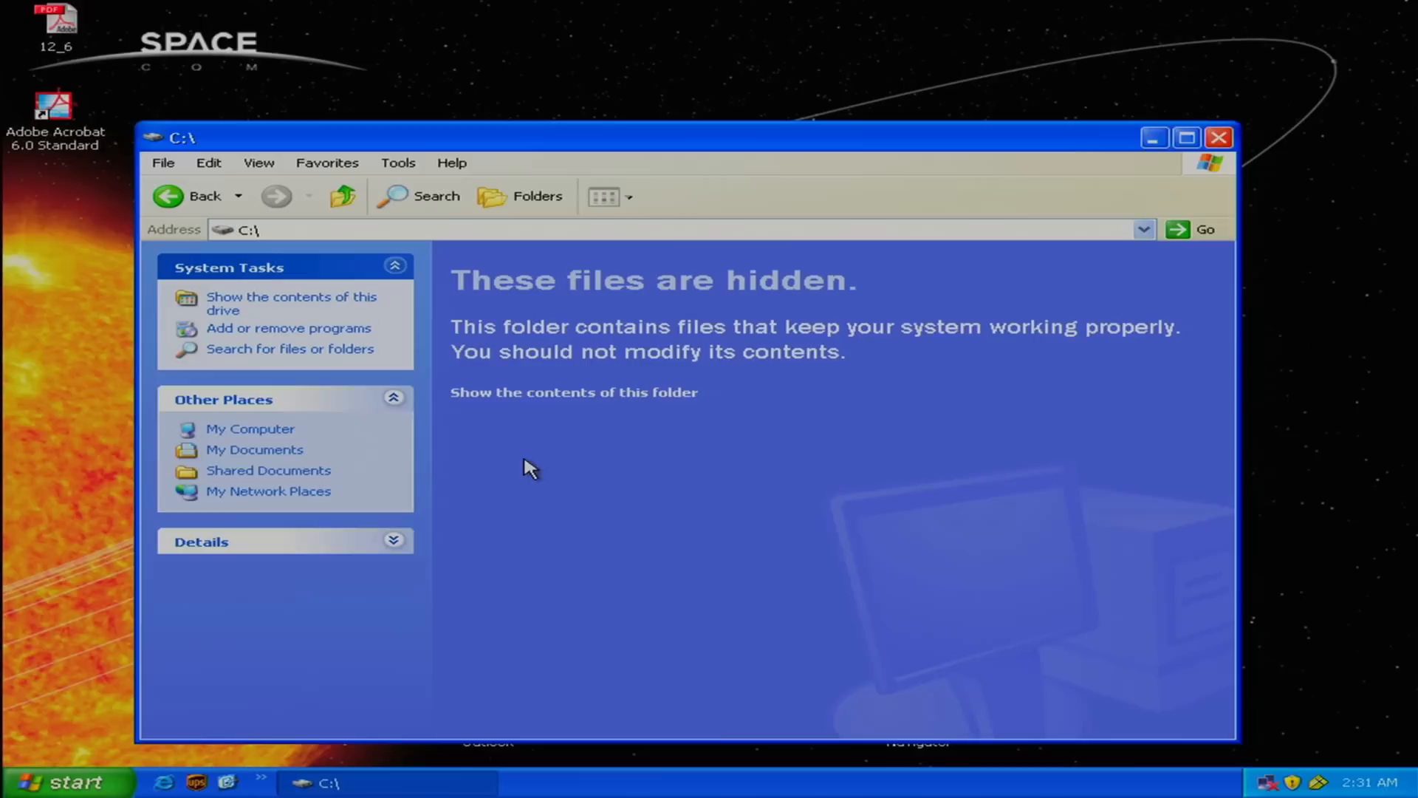
# Step: Reveal drive C:'s hidden files, then open 3½ Floppy (B:) from My Computer
pyautogui.click(574, 392)
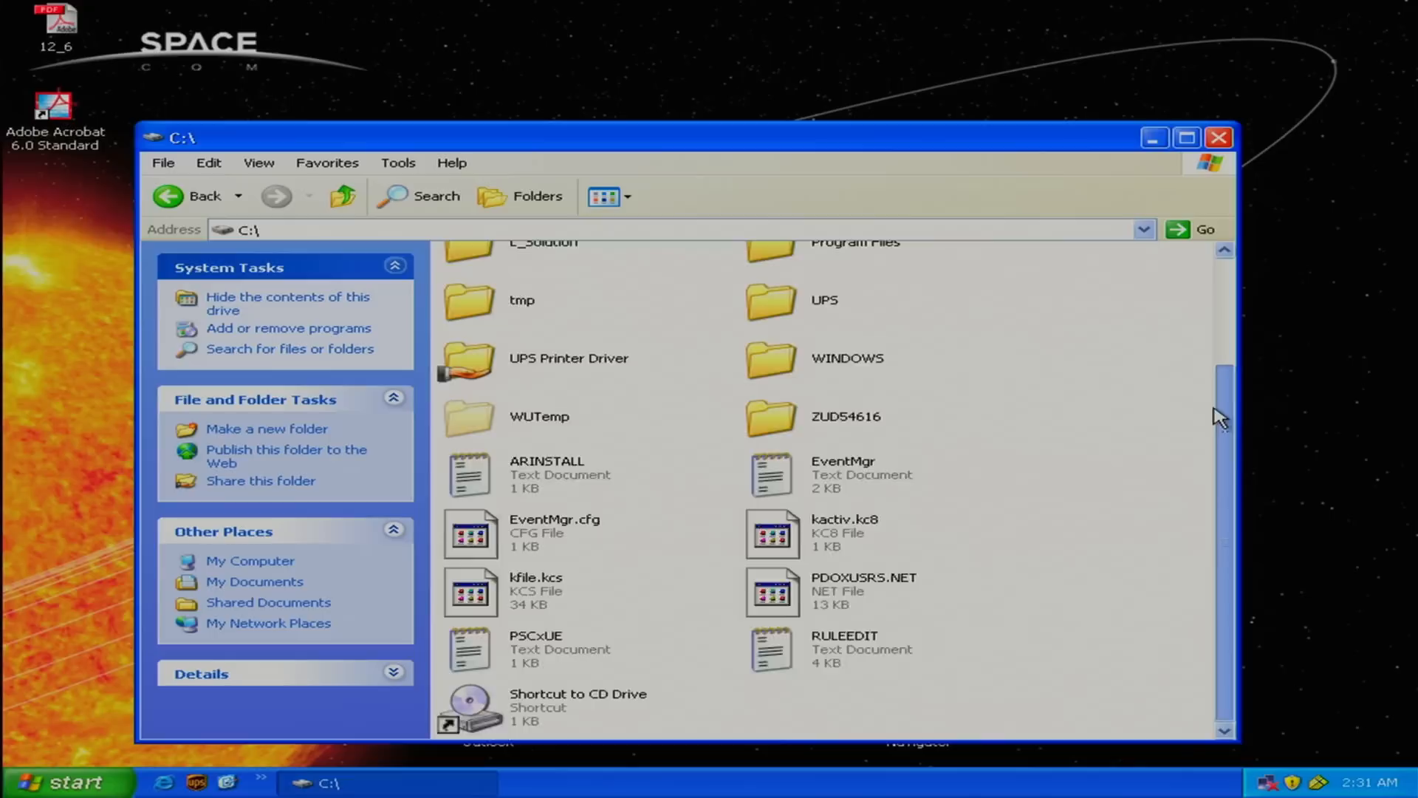
pyautogui.click(340, 197)
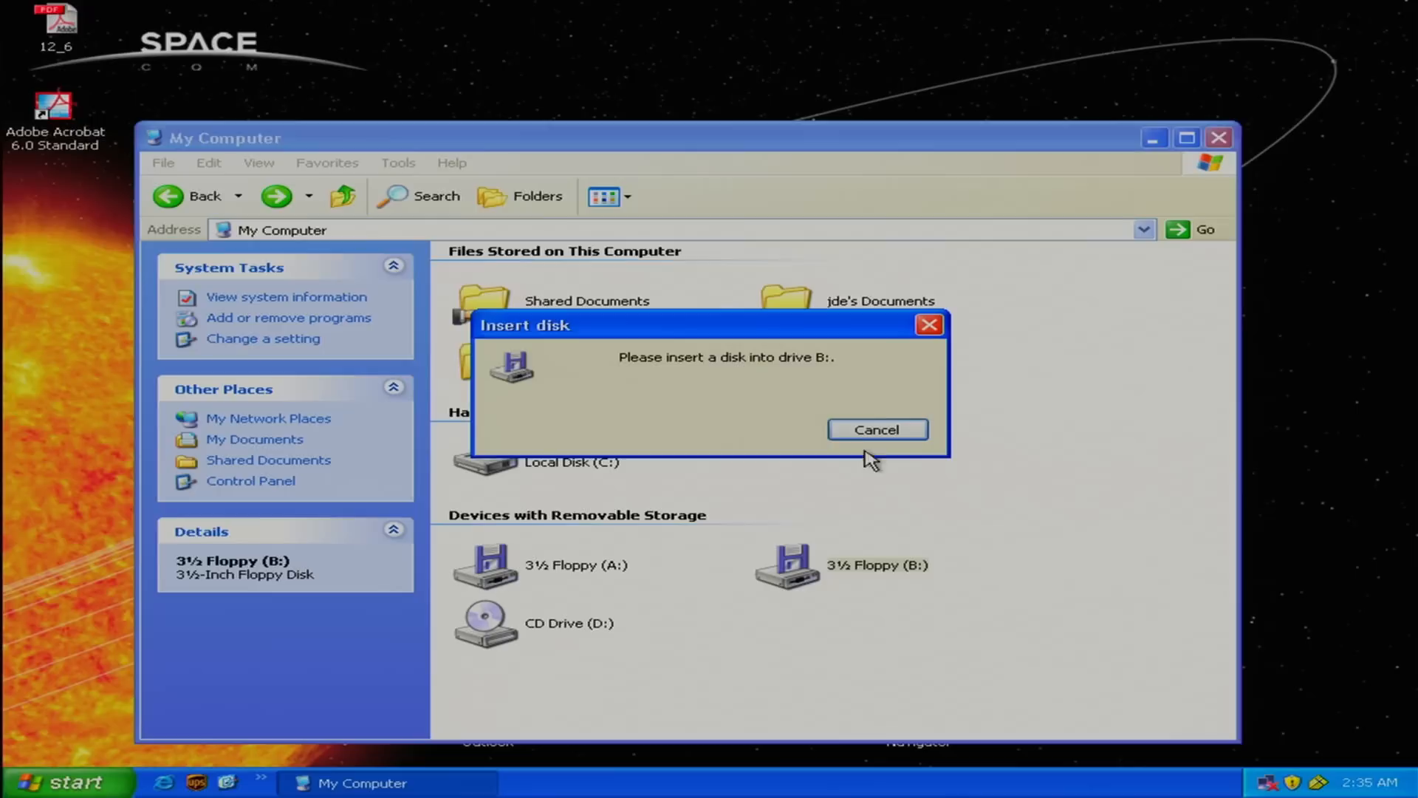
# Step: Cancel the prompt to insert a disk into drive B:
pyautogui.click(874, 429)
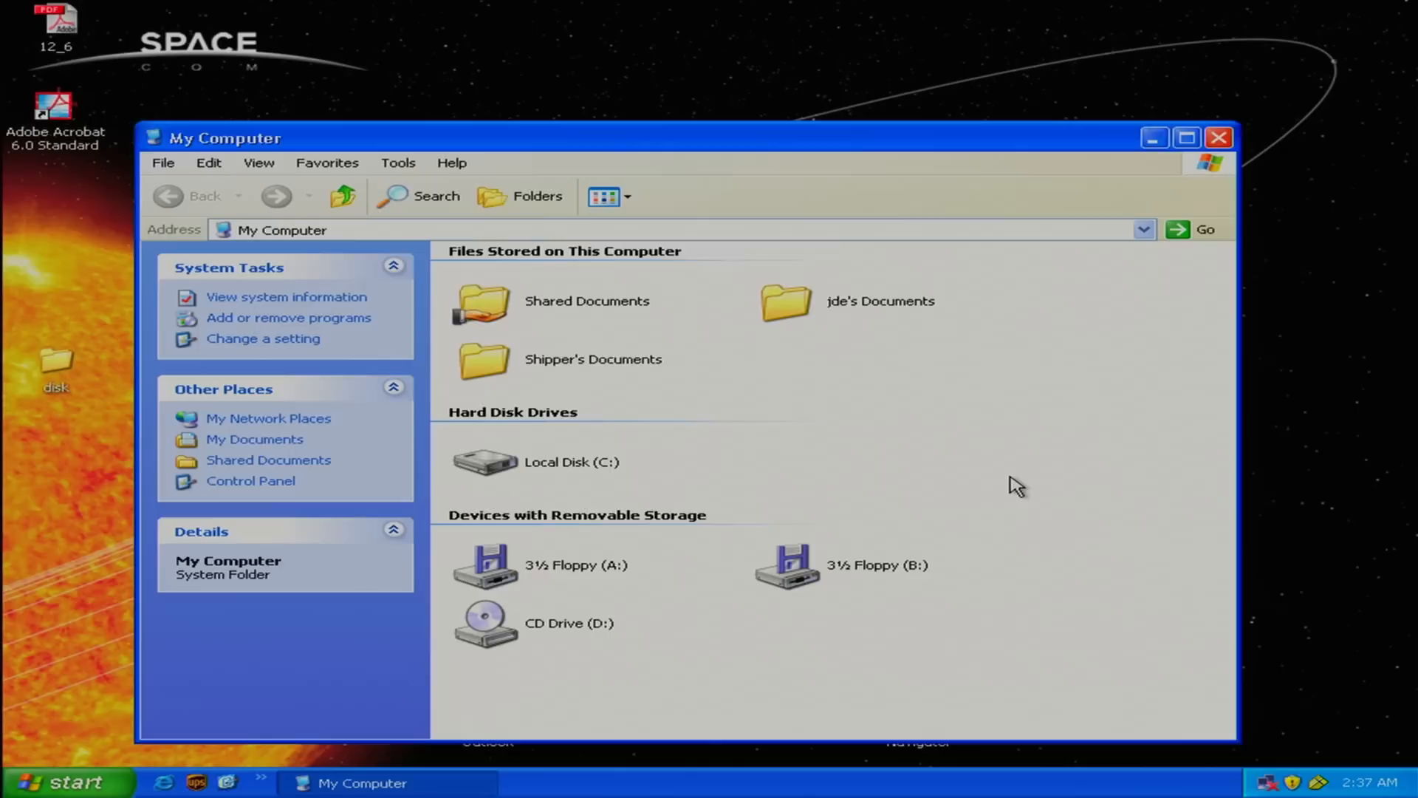
# Step: Schedule a Check Now disk scan of drive C: from Properties > Tools, then restart
pyautogui.rightClick(571, 461)
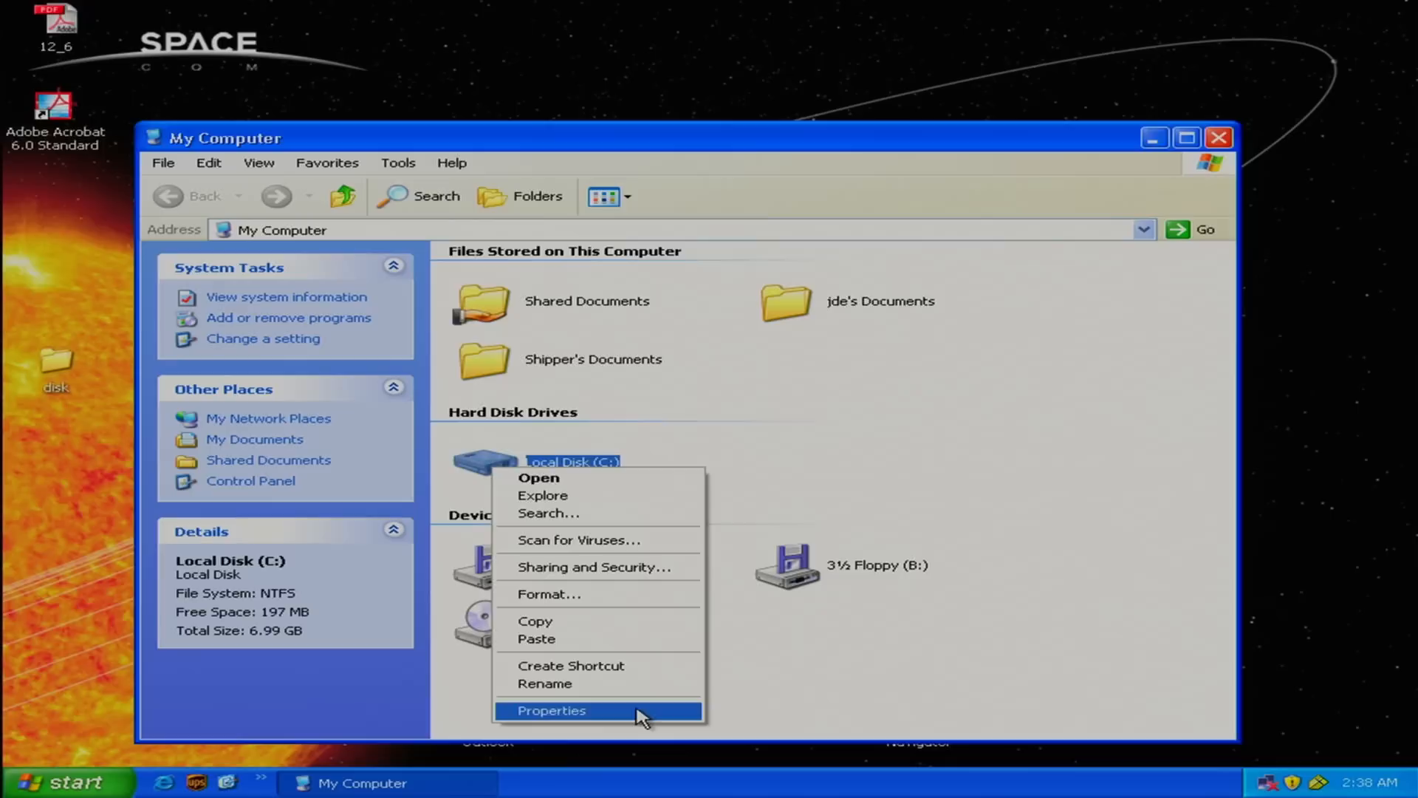
pyautogui.click(552, 710)
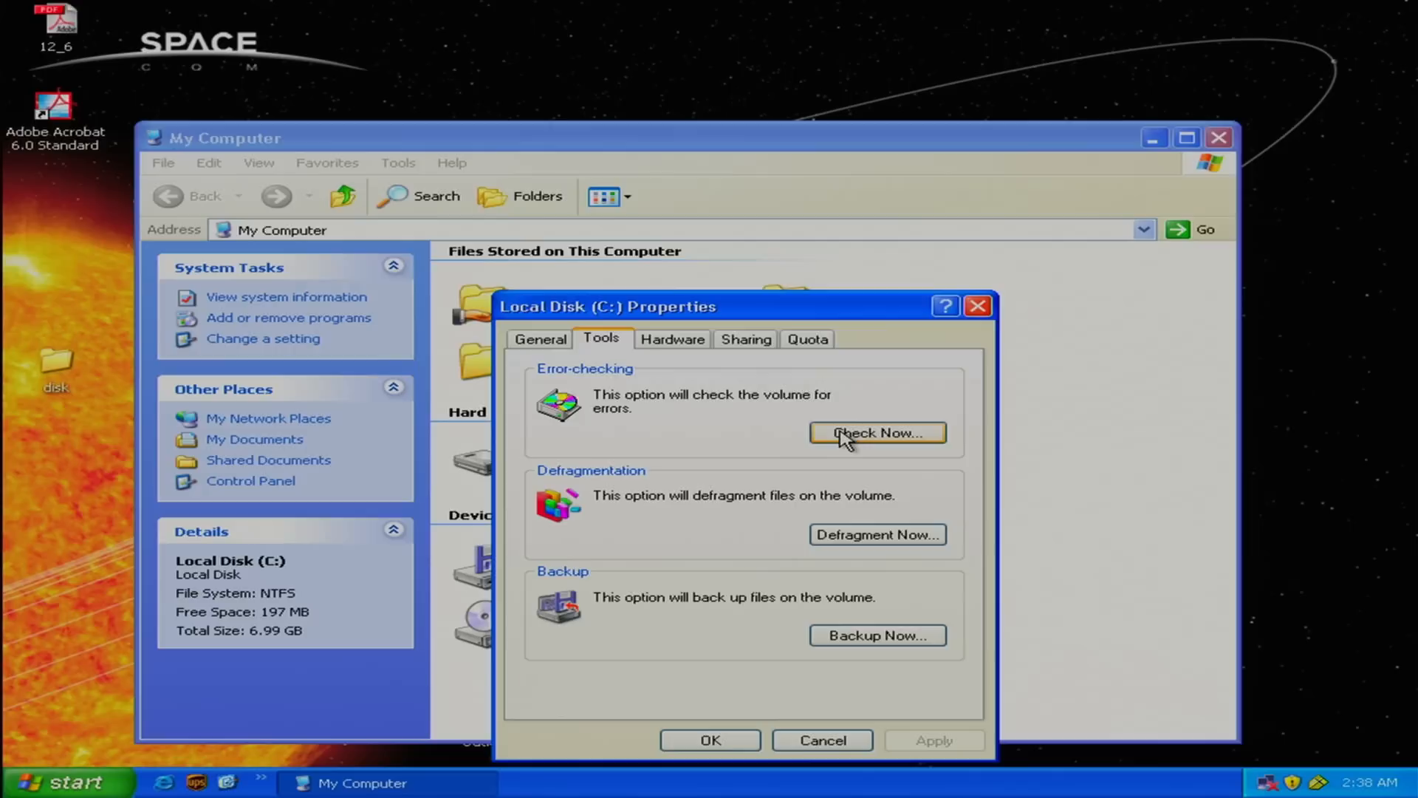
pyautogui.click(875, 432)
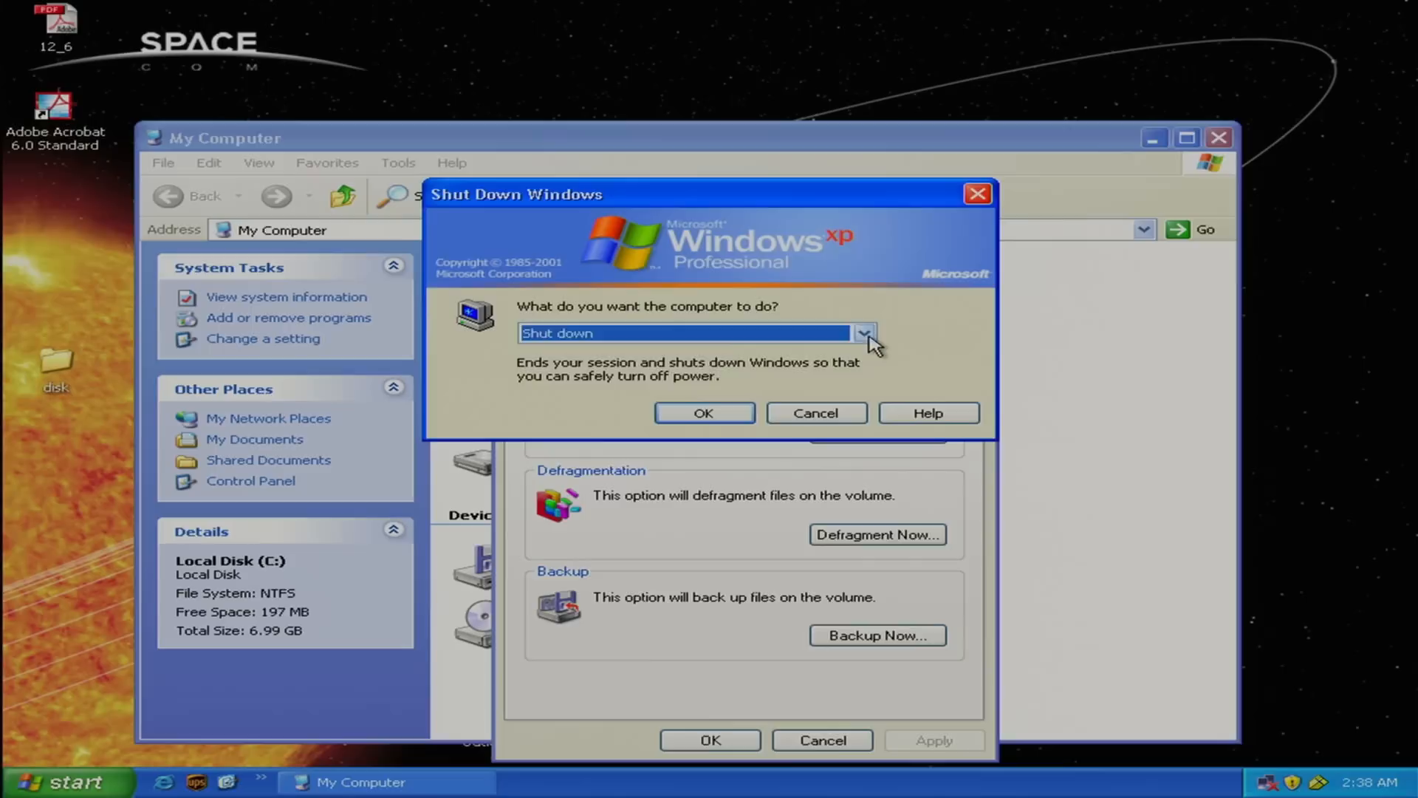
pyautogui.click(702, 412)
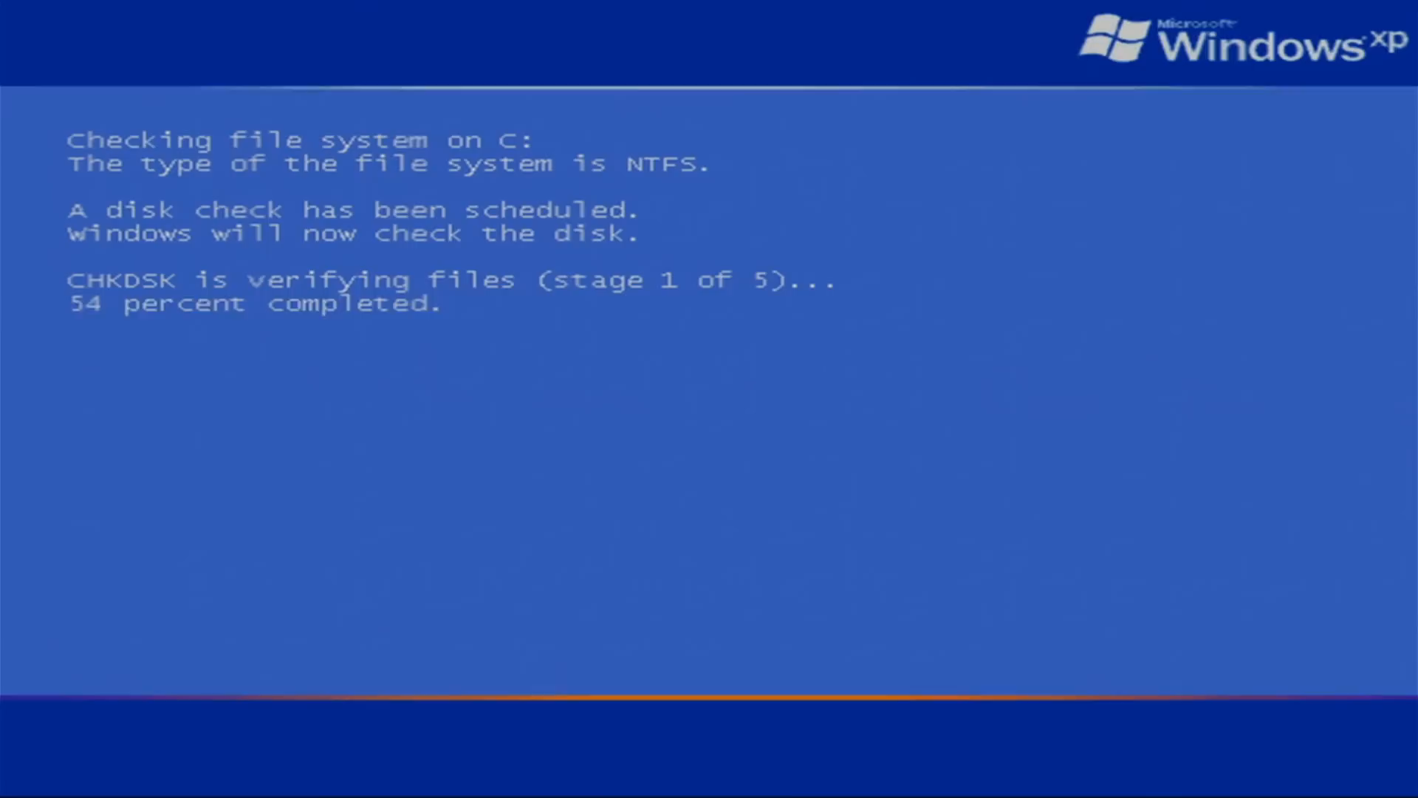